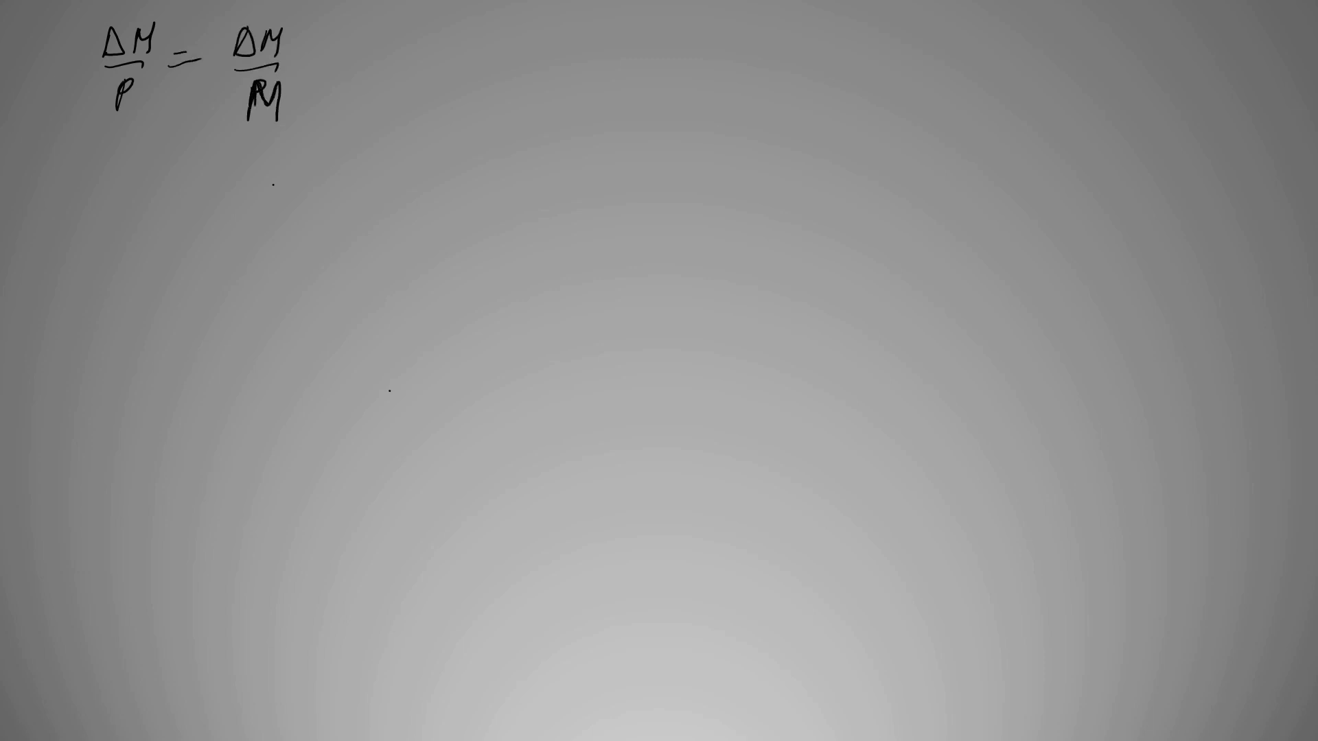
- Append × $yL(ΔM/M + r) to the equation and circle both ΔM/M terms, green then red
{"action": "type", "text": "× $4"}
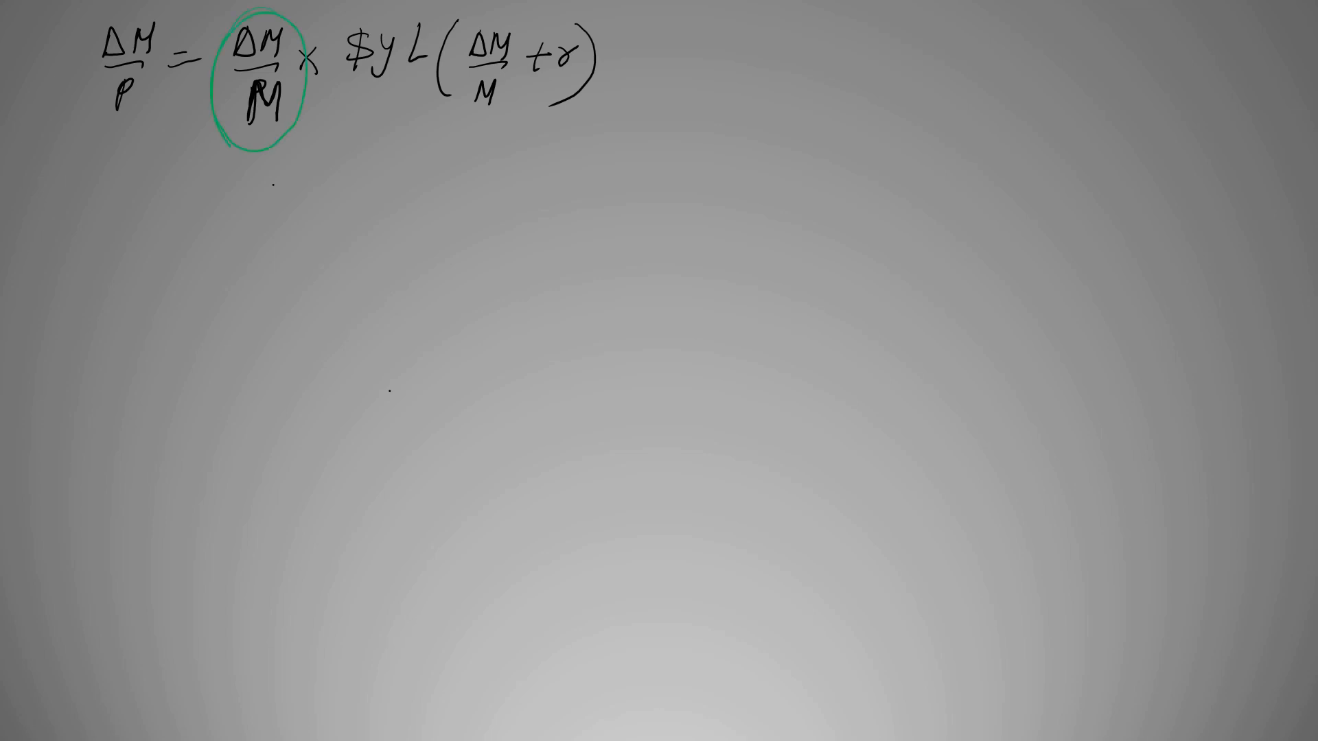
{"action": "left_click_drag", "start_coordinate": [261, 17], "coordinate": [261, 151]}
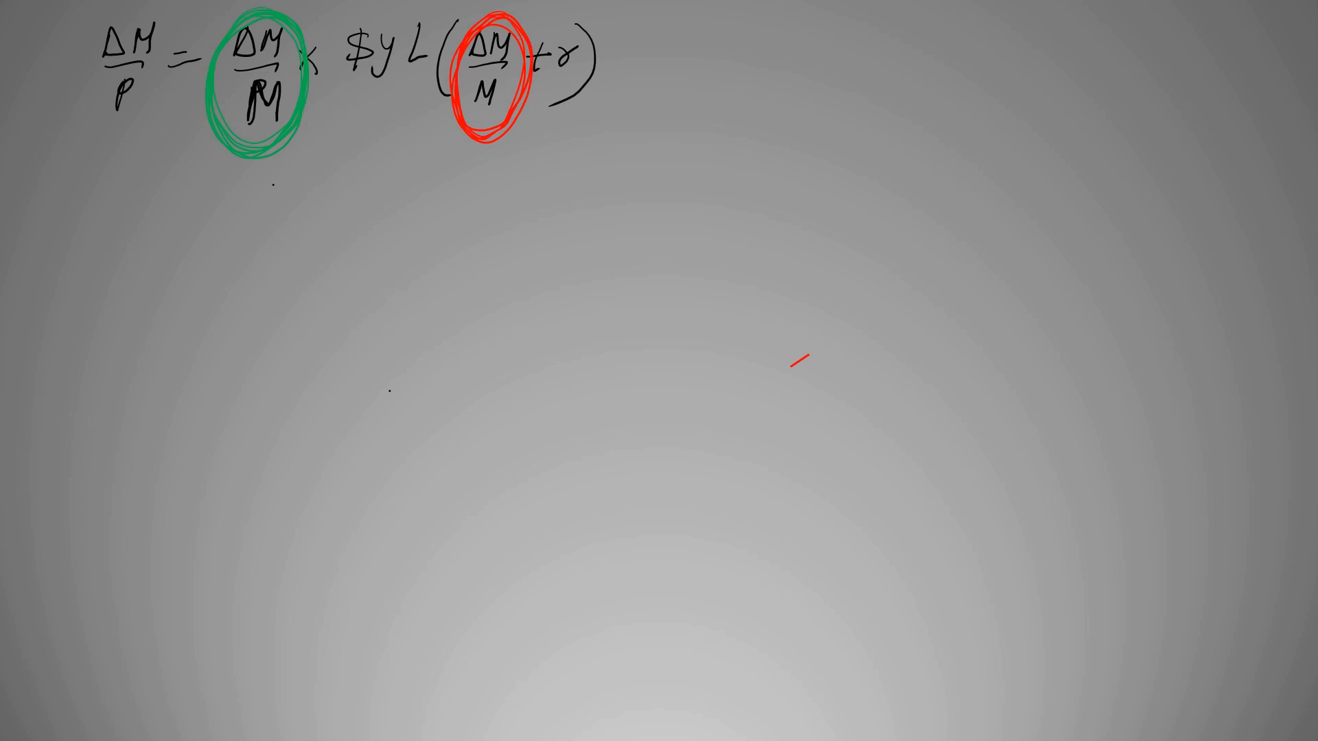
- Draw red vertical and horizontal axes and label them ΔM/P and ΔM/M in blue
{"action": "left_click_drag", "start_coordinate": [857, 23], "coordinate": [847, 284]}
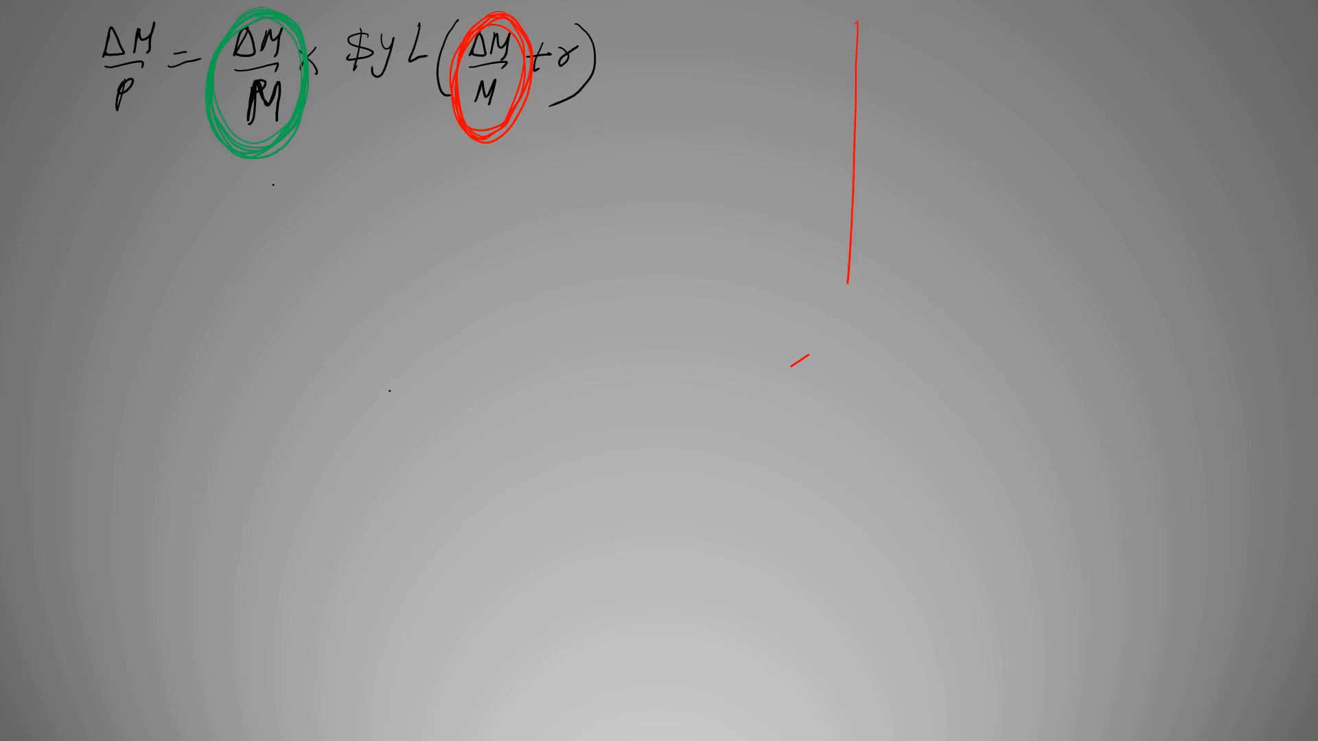
{"action": "left_click_drag", "start_coordinate": [849, 311], "coordinate": [1138, 293]}
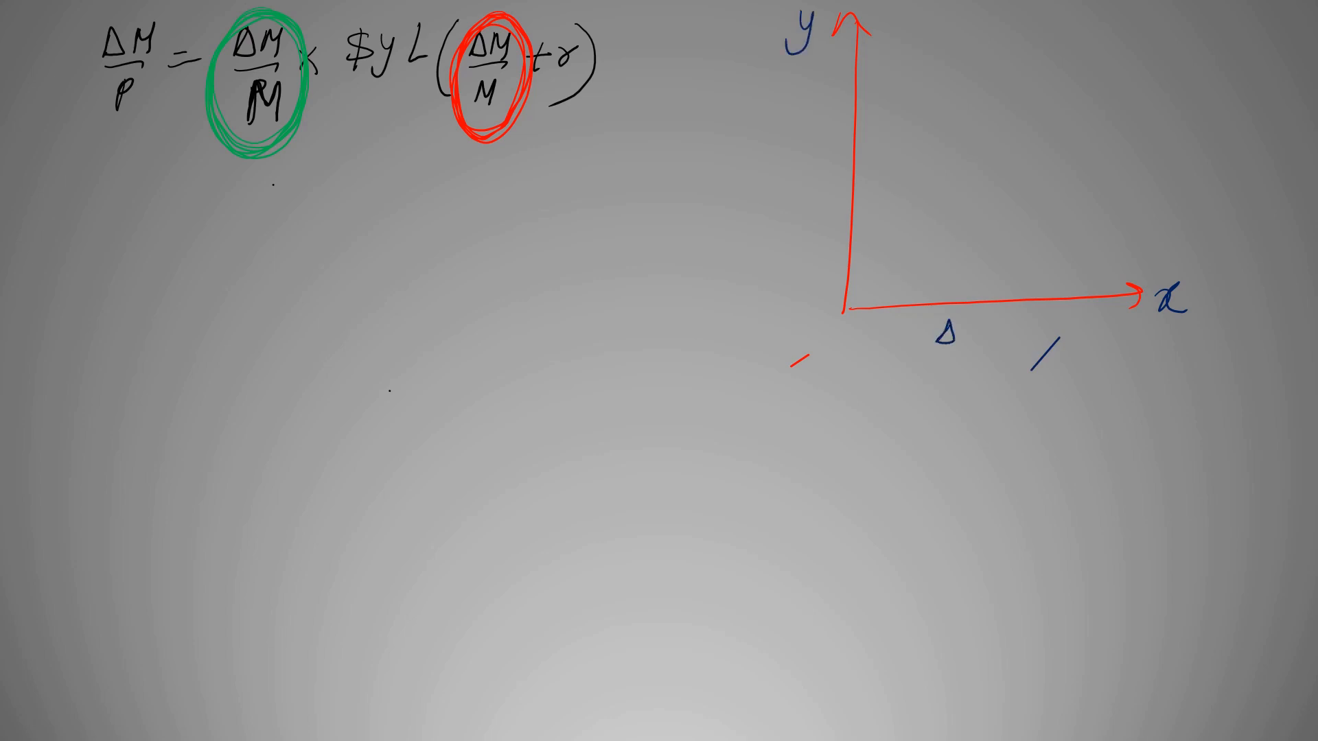
{"action": "type", "text": "ΔM/M"}
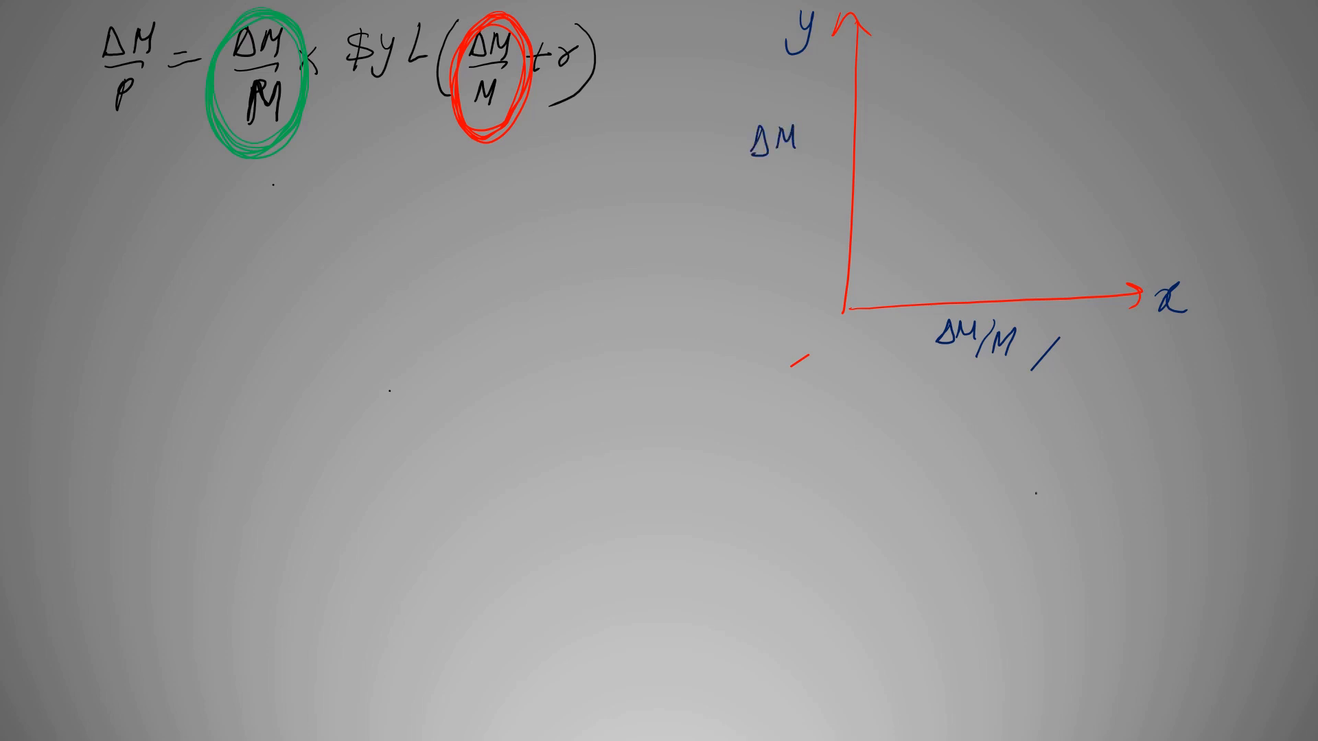
{"action": "type", "text": "/P"}
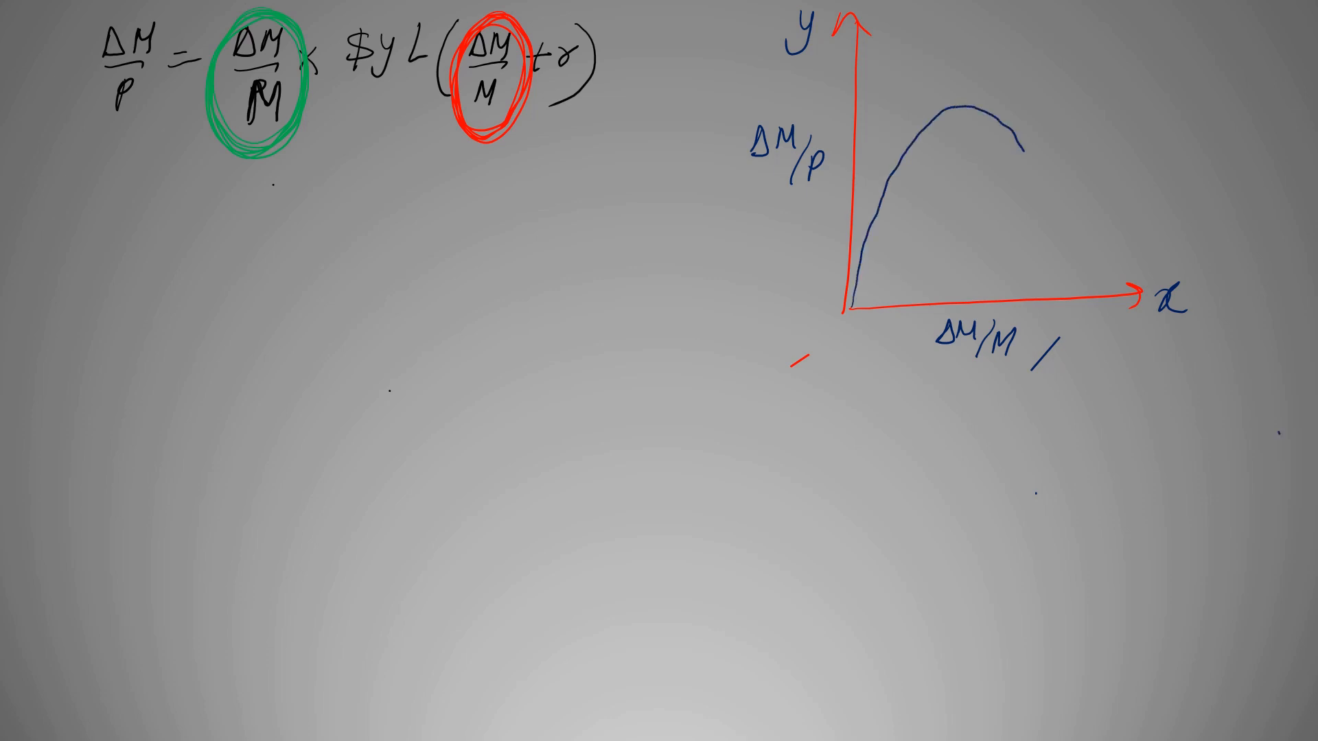
- Finish the hump curve, dot its peak, and add dashed guides with green rising-revenue arrows
{"action": "left_click_drag", "start_coordinate": [1021, 147], "coordinate": [1055, 286]}
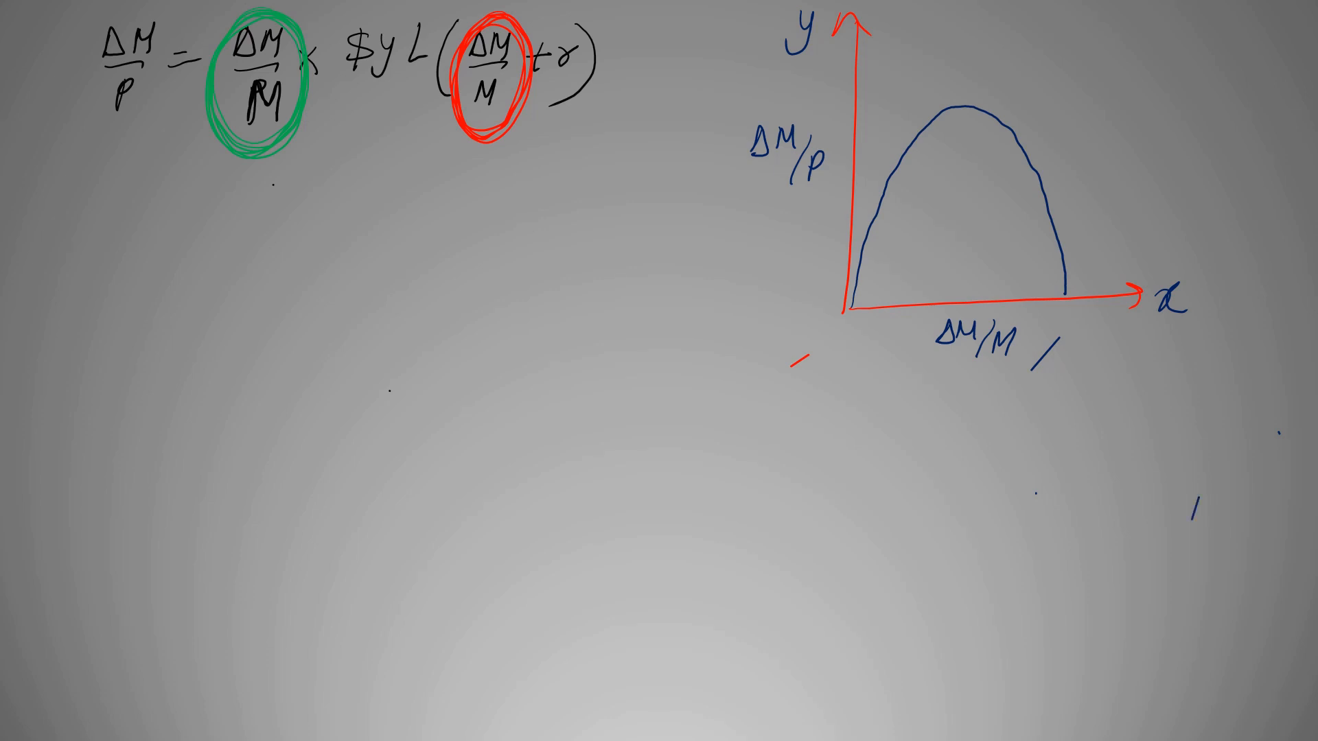
{"action": "left_click", "coordinate": [958, 109]}
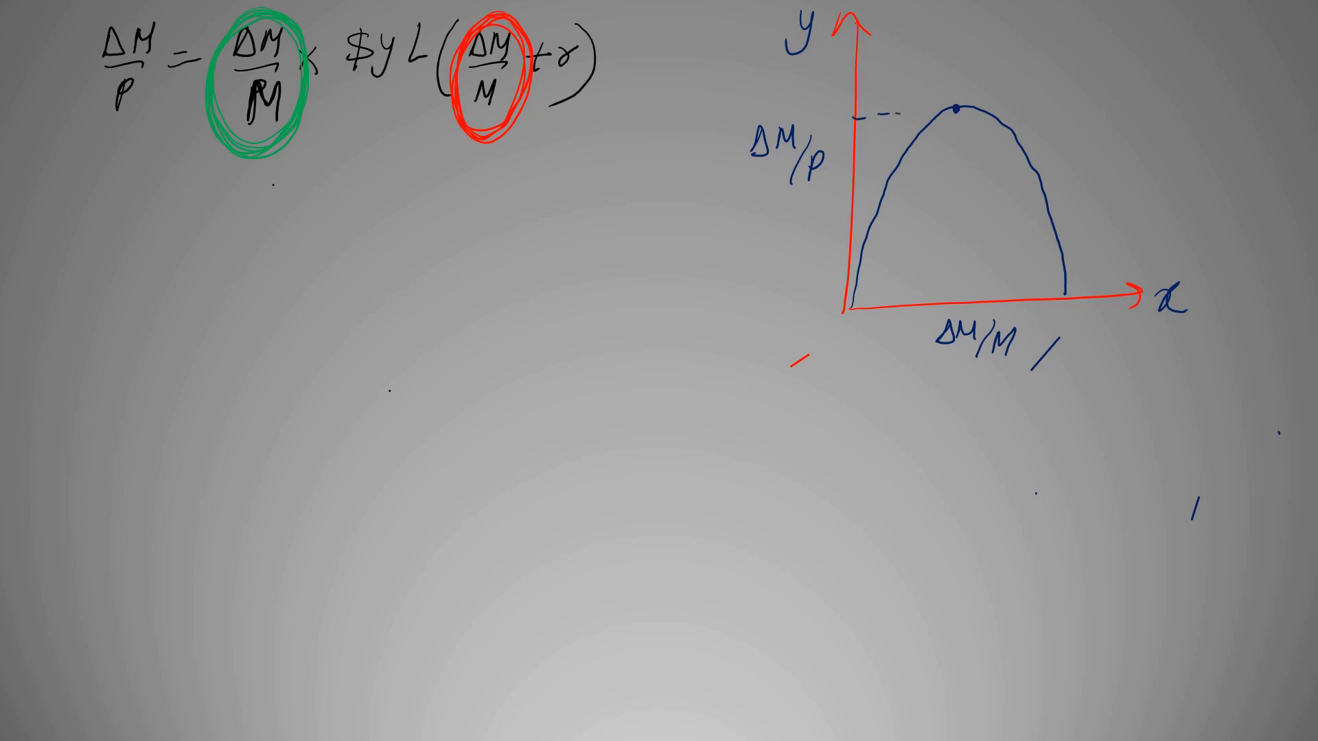
{"action": "left_click_drag", "start_coordinate": [955, 114], "coordinate": [954, 269]}
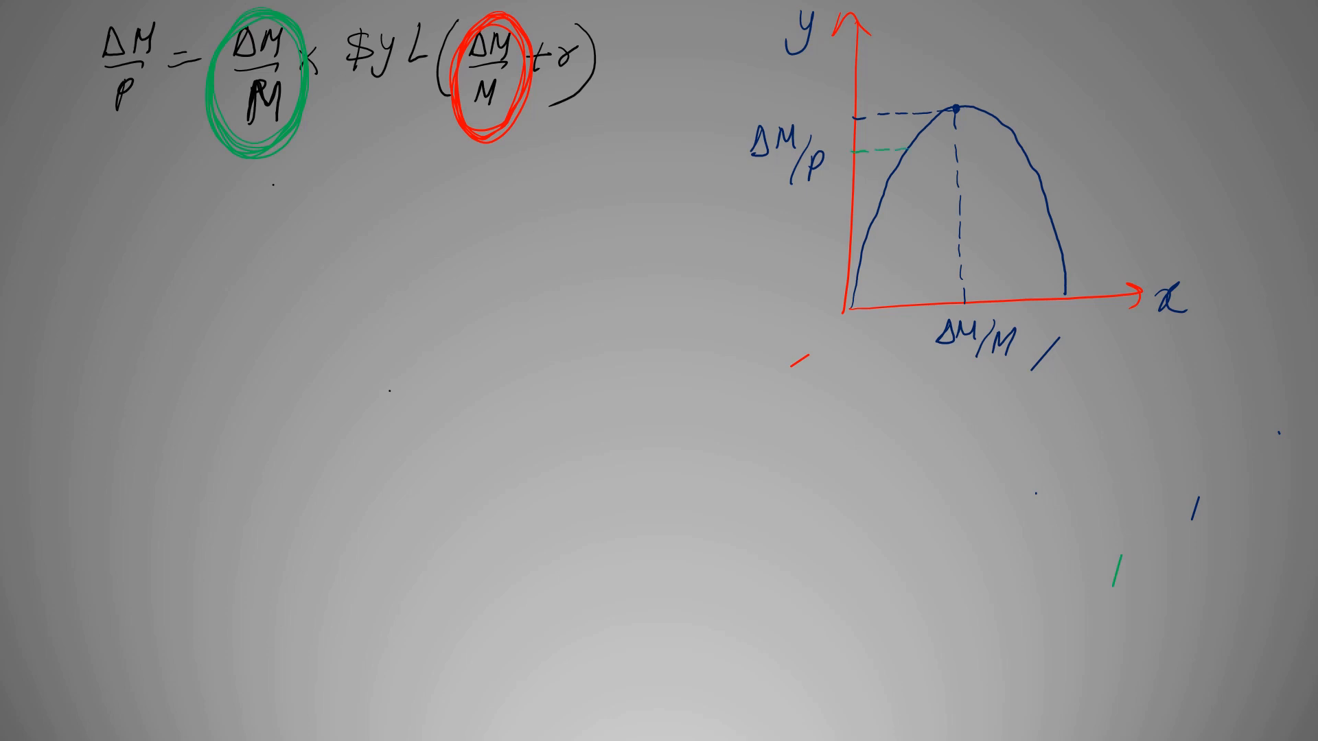
{"action": "left_click_drag", "start_coordinate": [903, 156], "coordinate": [907, 311]}
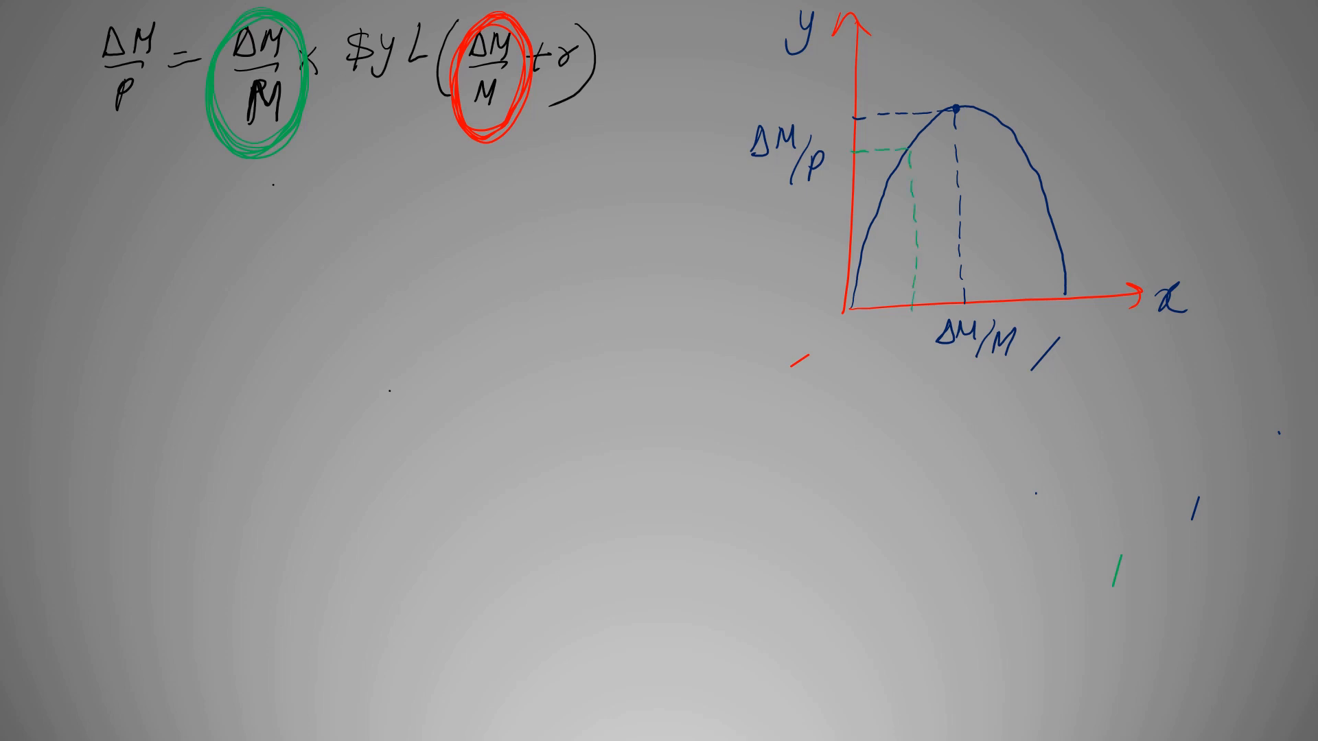
{"action": "left_click_drag", "start_coordinate": [900, 269], "coordinate": [951, 269]}
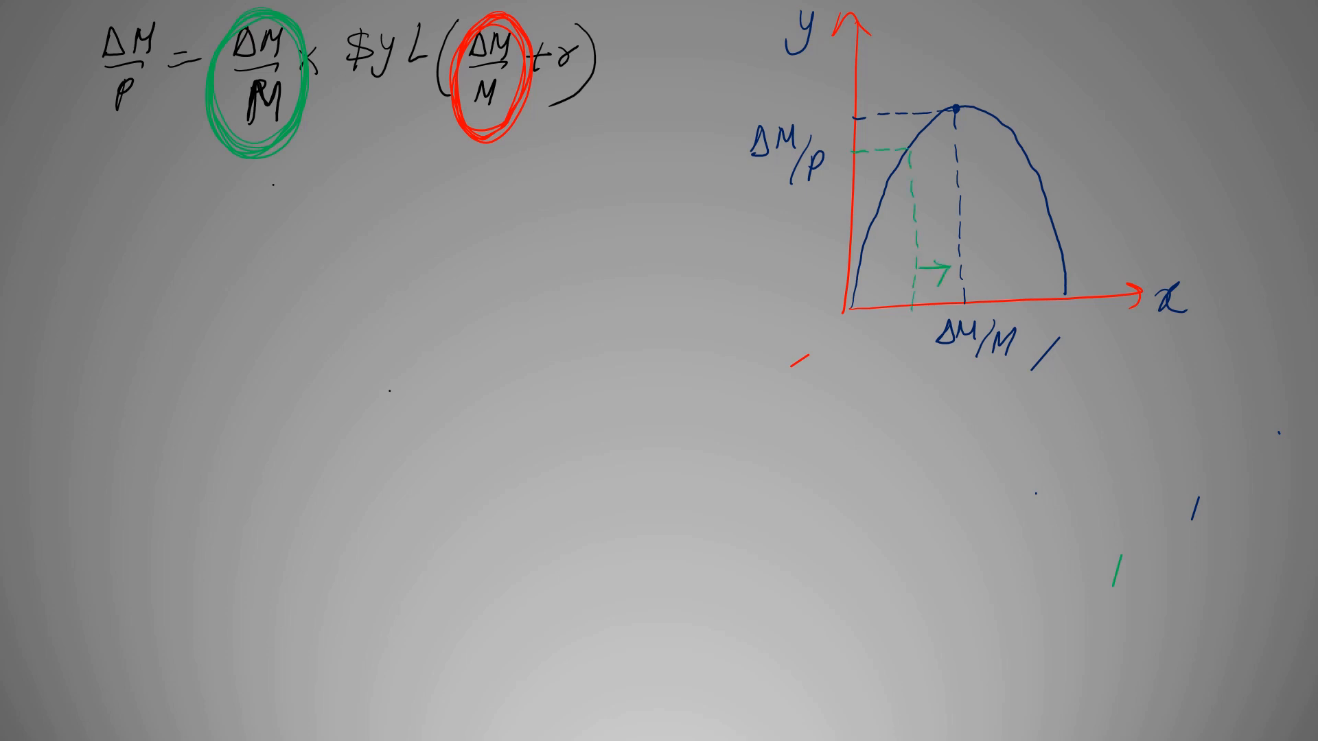
{"action": "left_click_drag", "start_coordinate": [872, 147], "coordinate": [873, 118]}
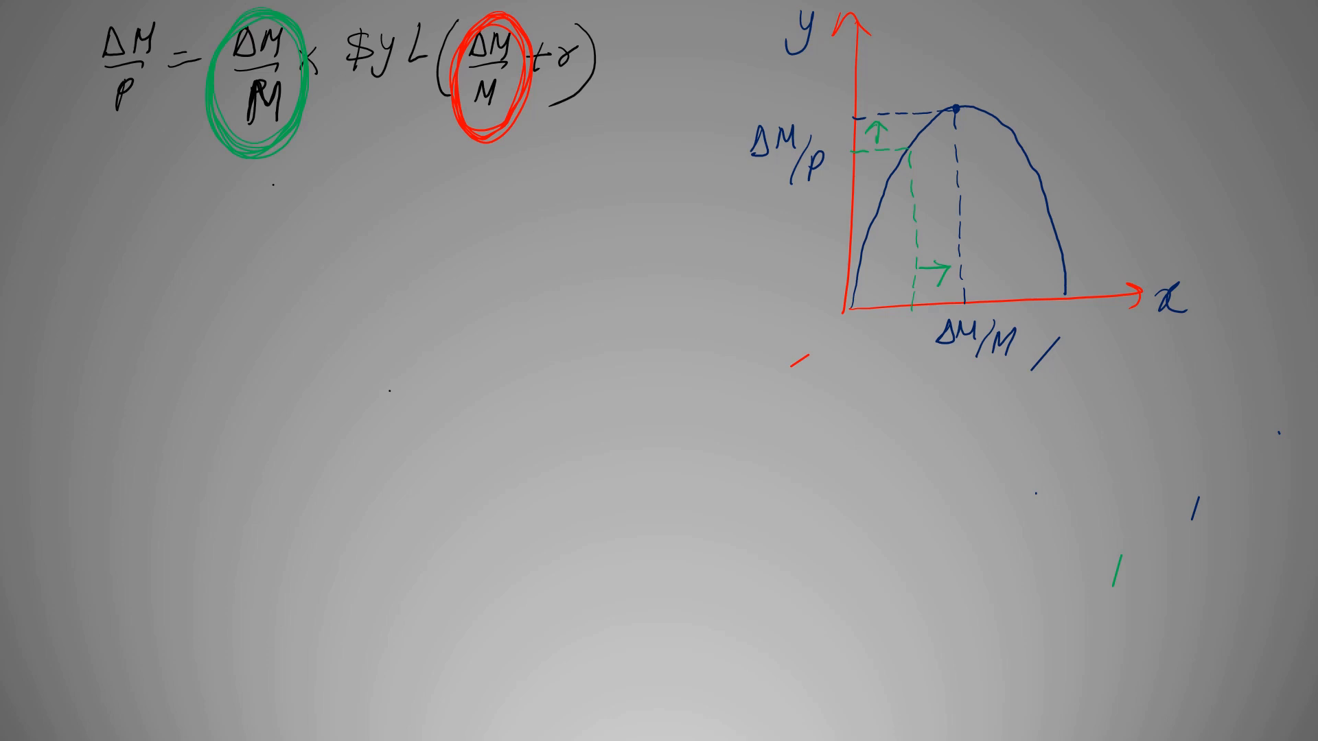
- Add red dashed lines and falling-revenue arrows, then circle the equation with an arrow to the graph
{"action": "left_click_drag", "start_coordinate": [1017, 147], "coordinate": [1018, 303]}
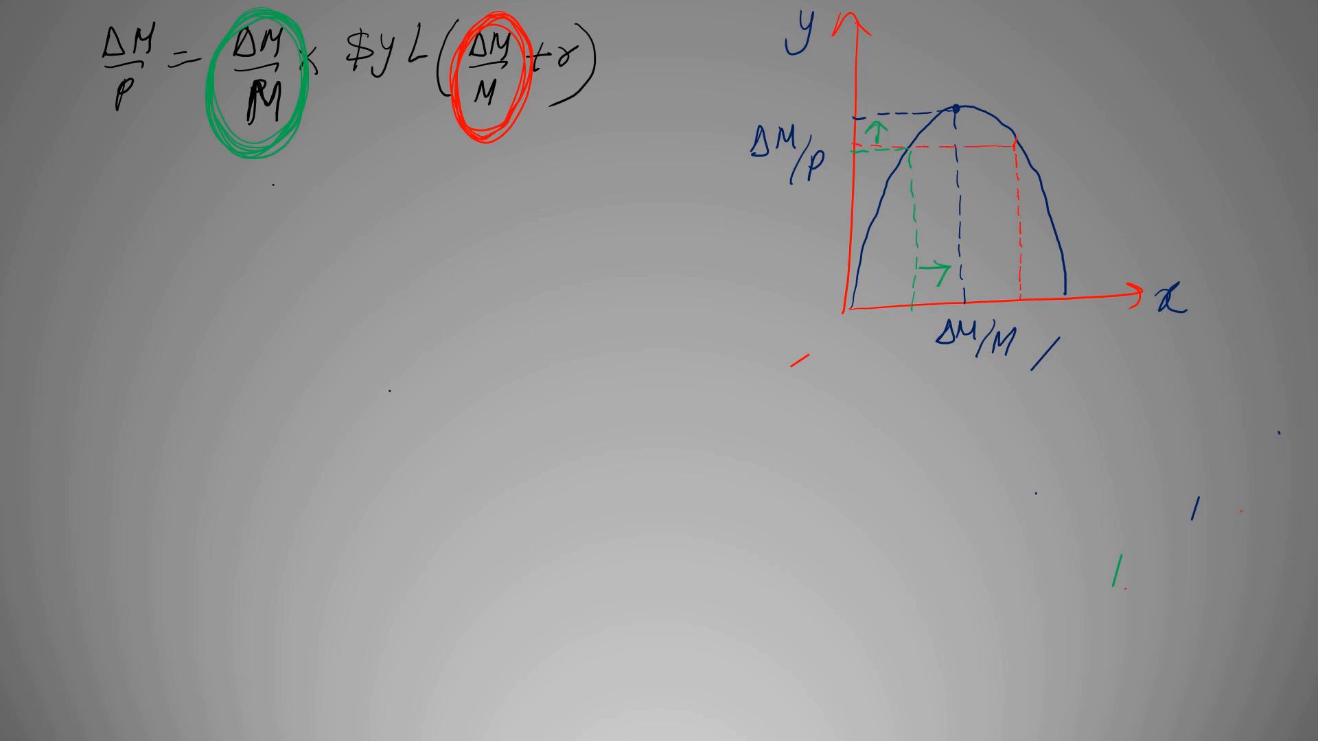
{"action": "left_click_drag", "start_coordinate": [967, 221], "coordinate": [1008, 221]}
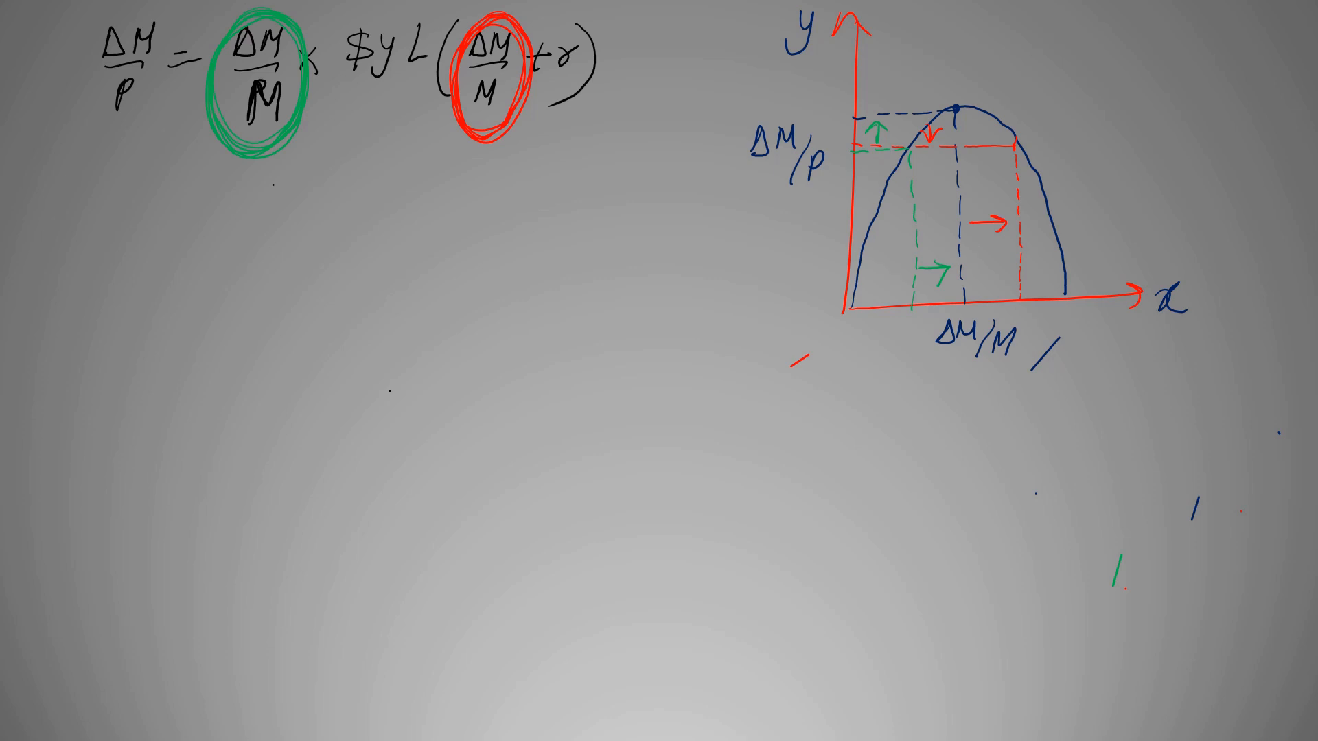
{"action": "left_click_drag", "start_coordinate": [33, 25], "coordinate": [572, 185]}
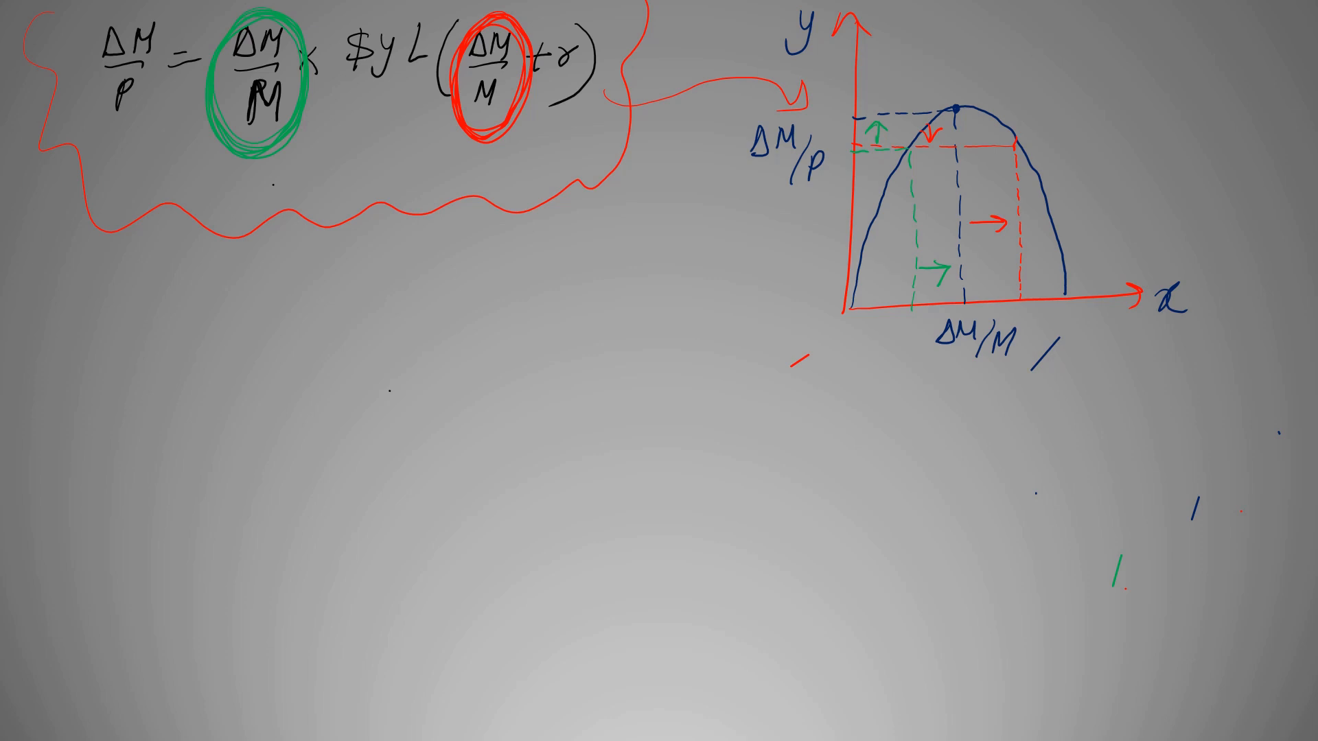
- Write the red note that initially raising the tax increases revenue
{"action": "type", "text": "Tax"}
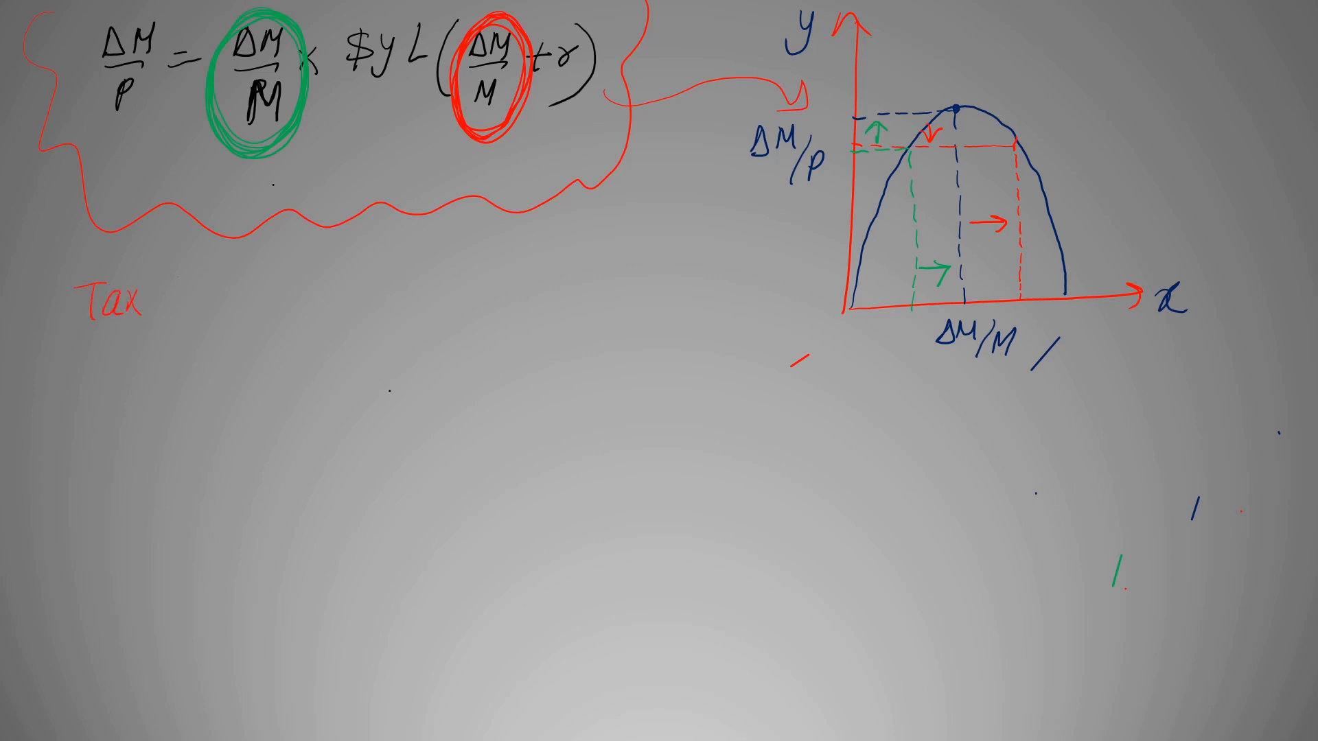
{"action": "type", "text": "Camino"}
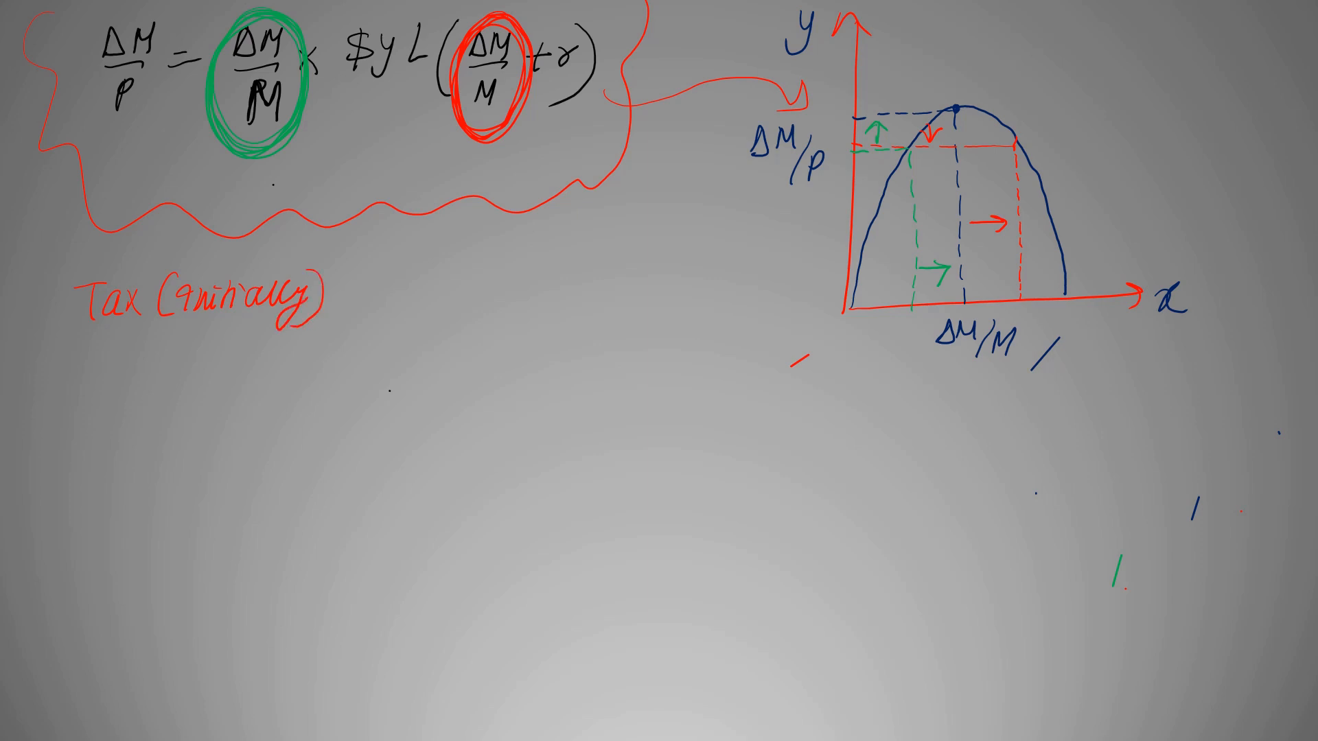
{"action": "type", "text": "Revenue ↑"}
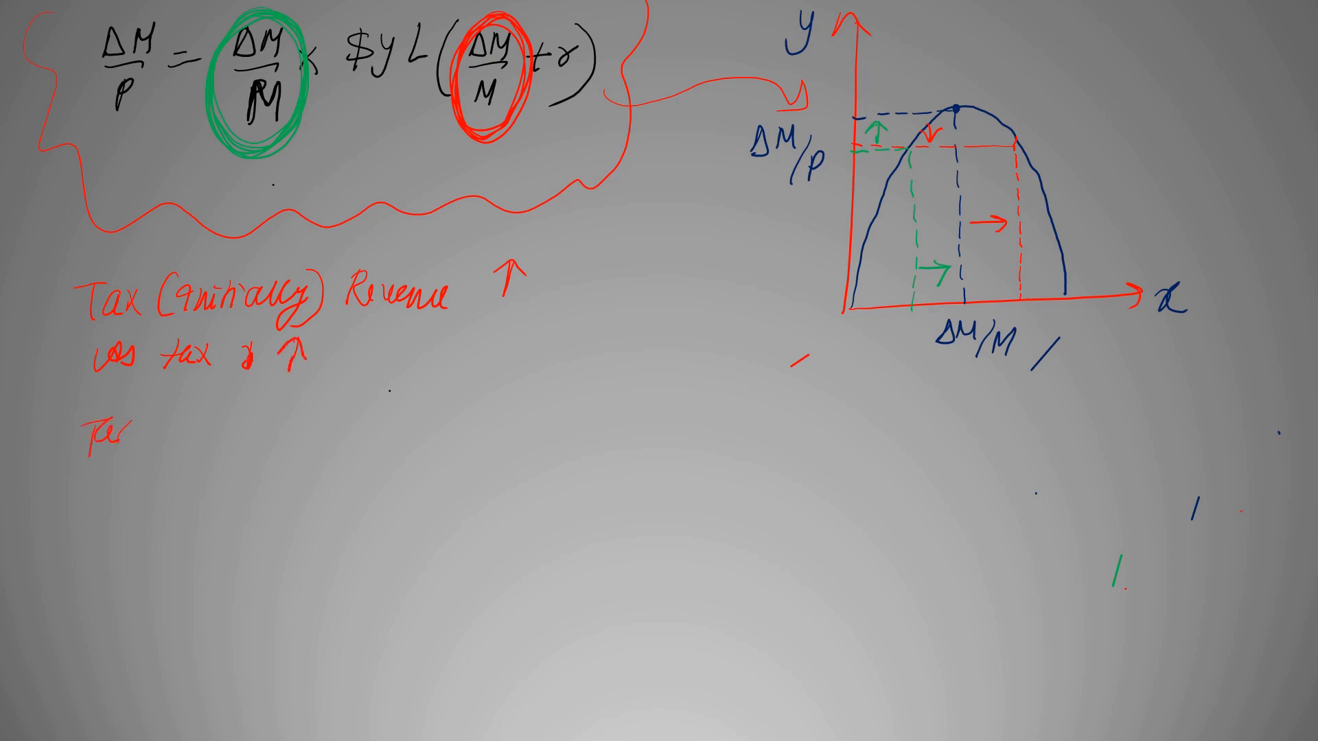
- Note that later revenue falls, bracket both notes, and write that taxes and seigniorage behave alike
{"action": "type", "text": "Tax ((al"}
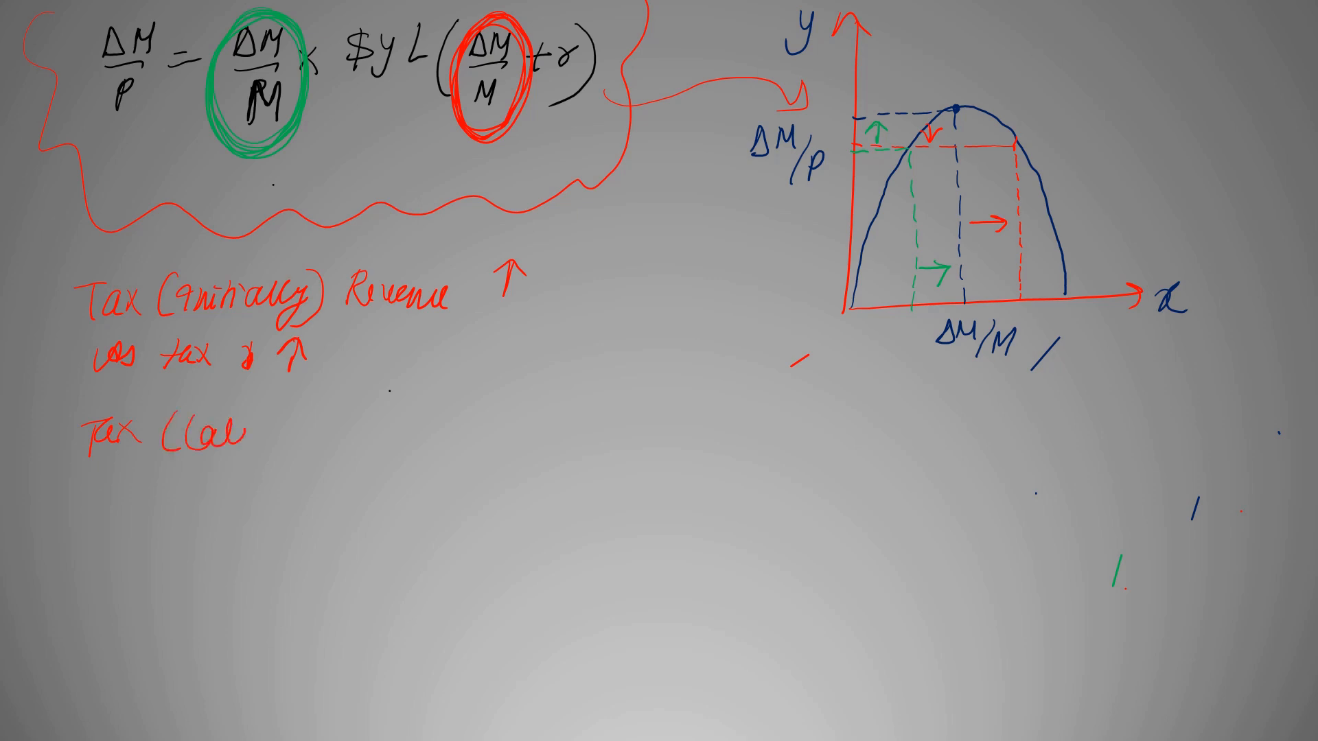
{"action": "type", "text": "(later) Ruee"}
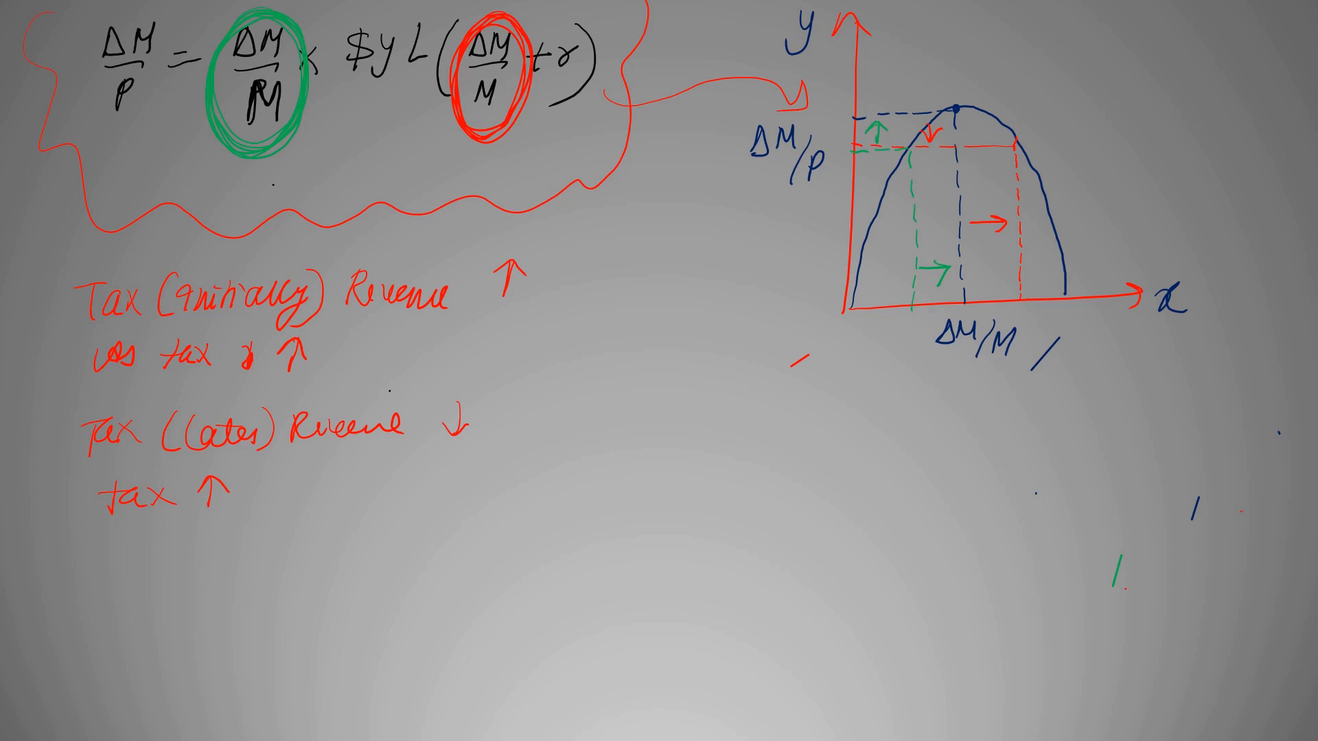
{"action": "left_click_drag", "start_coordinate": [554, 240], "coordinate": [491, 477]}
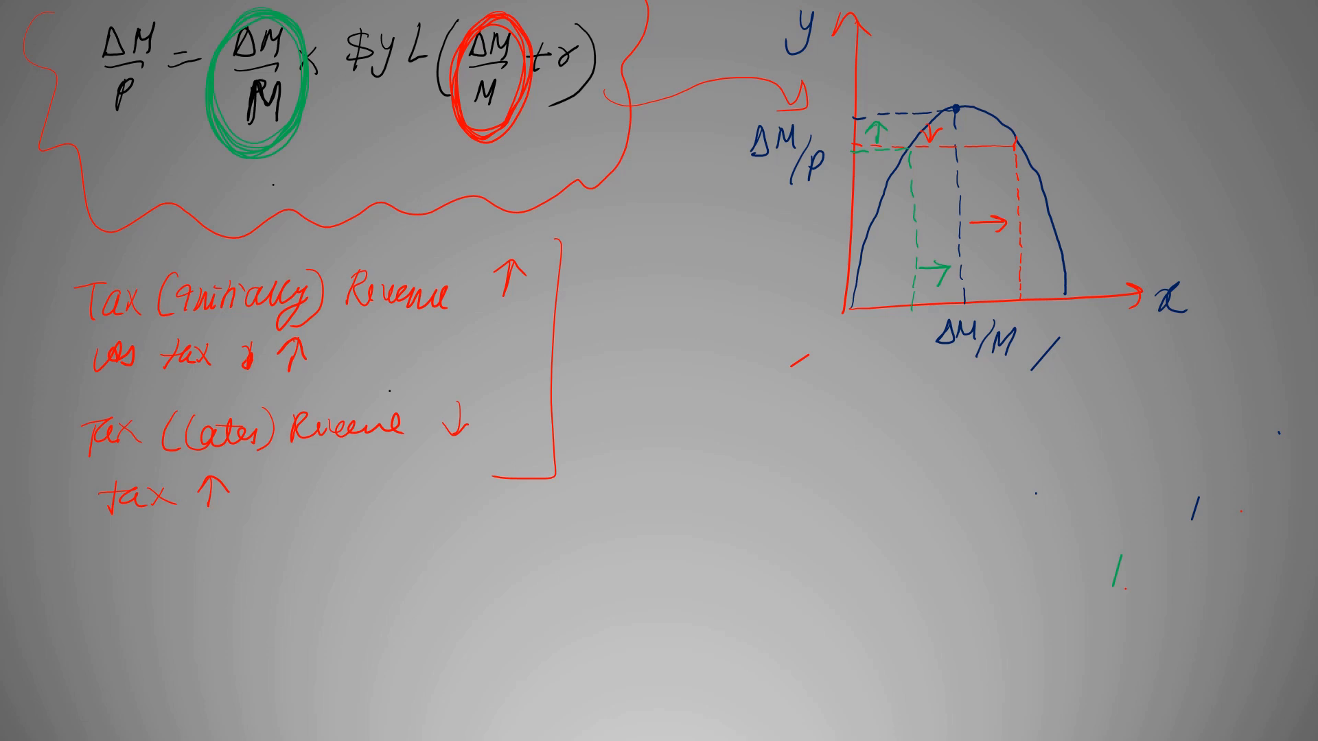
{"action": "left_click_drag", "start_coordinate": [320, 177], "coordinate": [400, 135]}
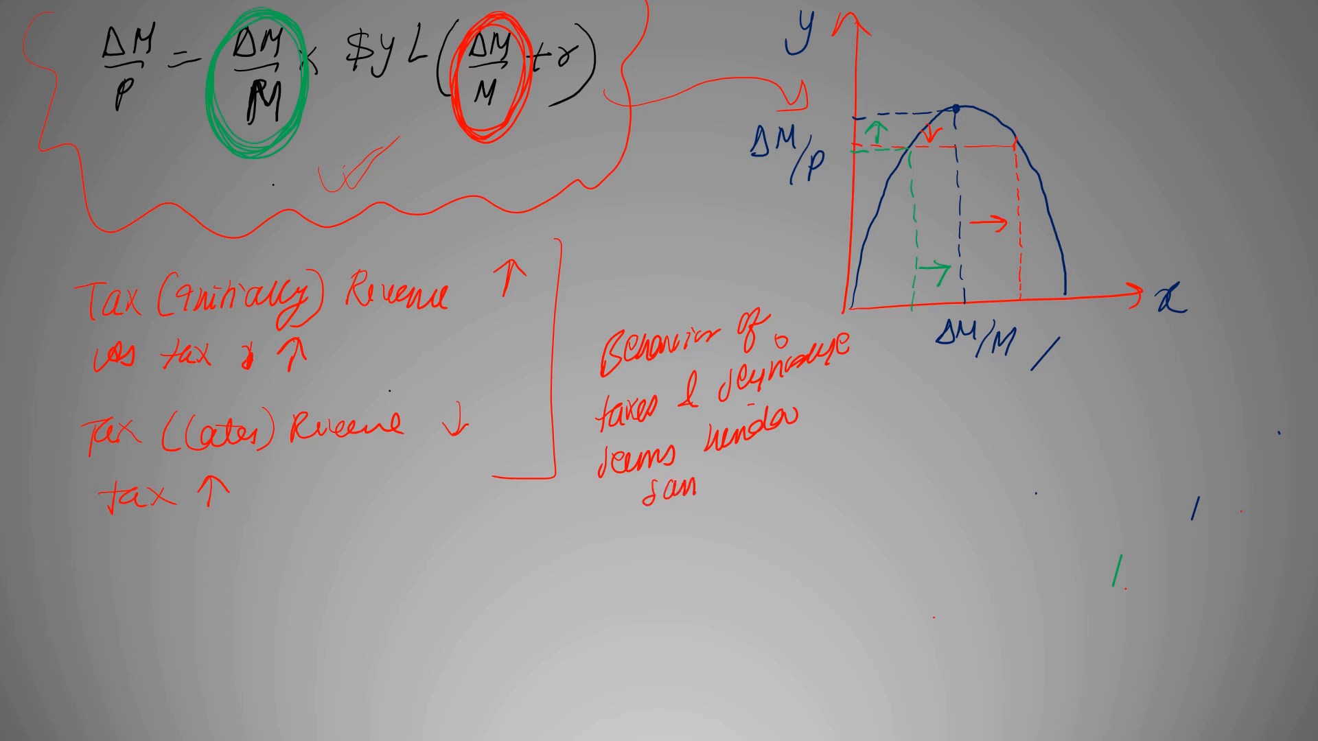
- Clear the board and write the heading TAX in yellow at the top left
{"action": "type", "text": "same ?"}
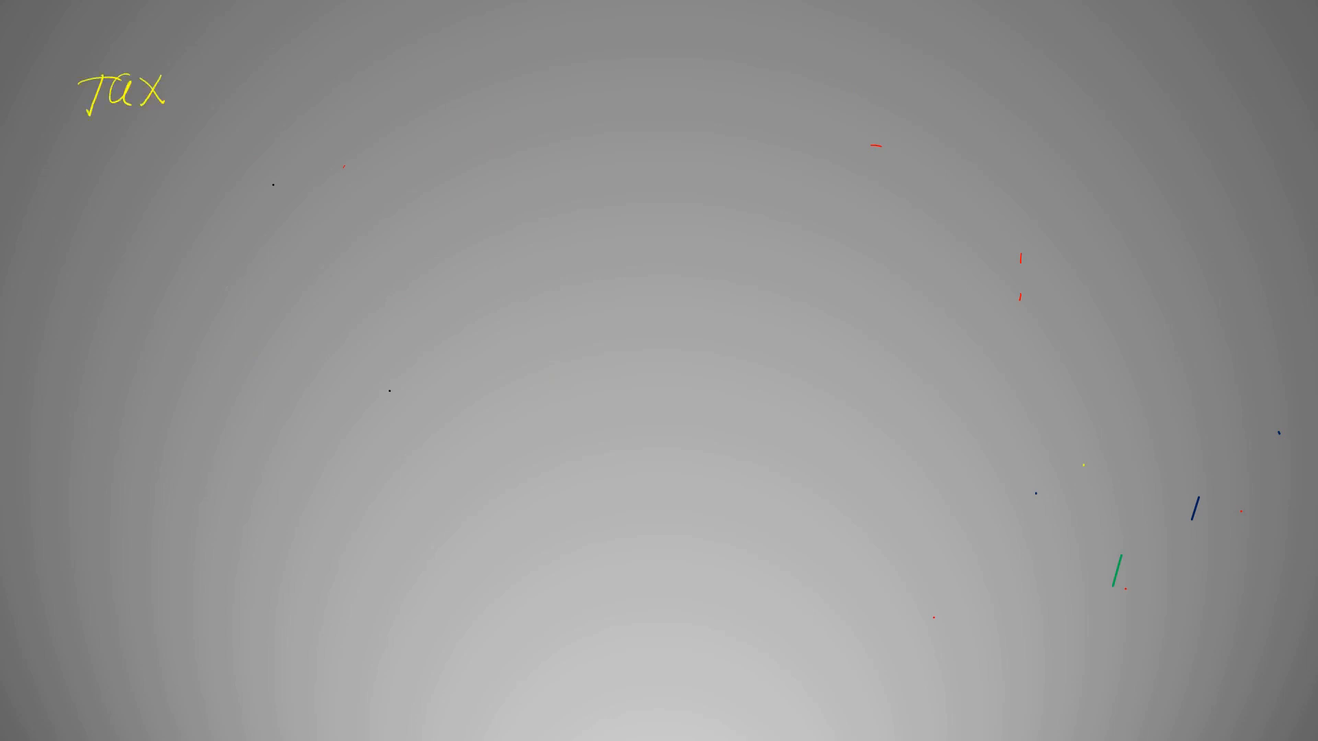
- Circle TAX as (income tax), replace the Seign heading with inflation tax, and write Income × Tax Rate
{"action": "type", "text": "Seis!"}
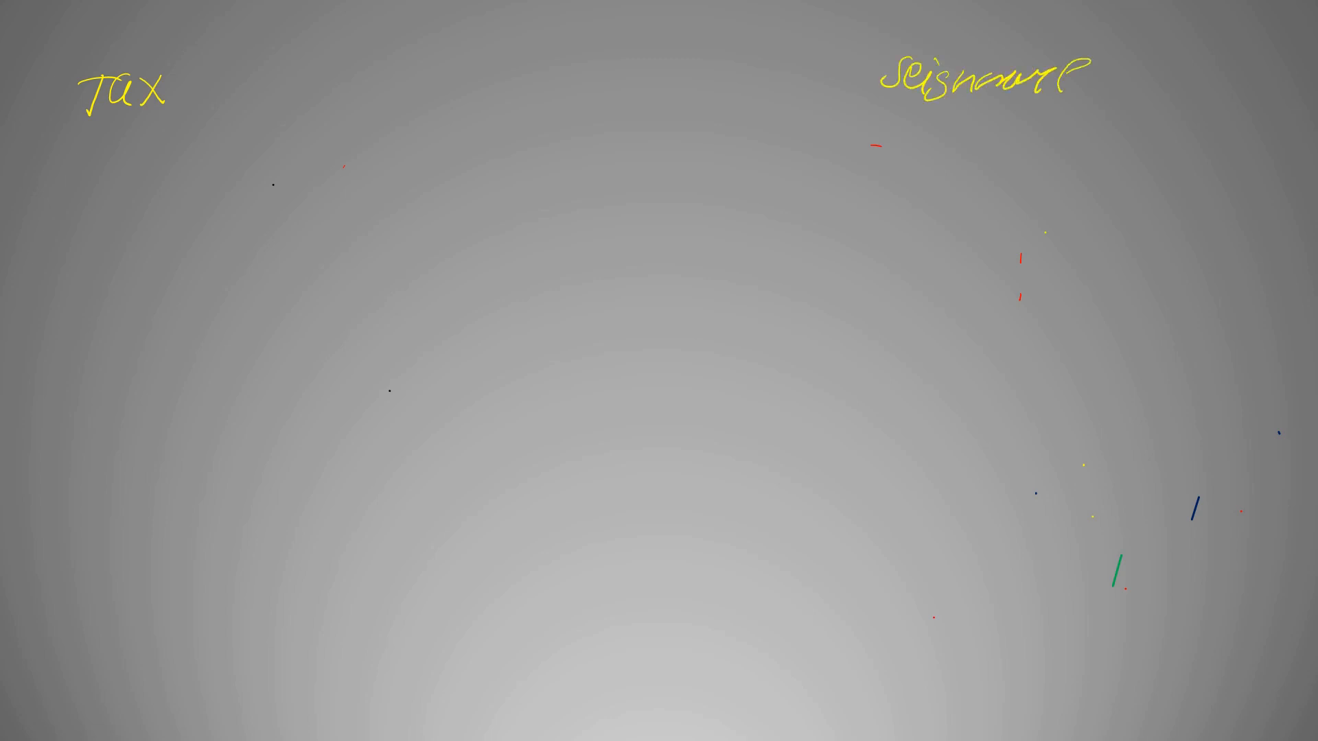
{"action": "left_click_drag", "start_coordinate": [883, 79], "coordinate": [1084, 75]}
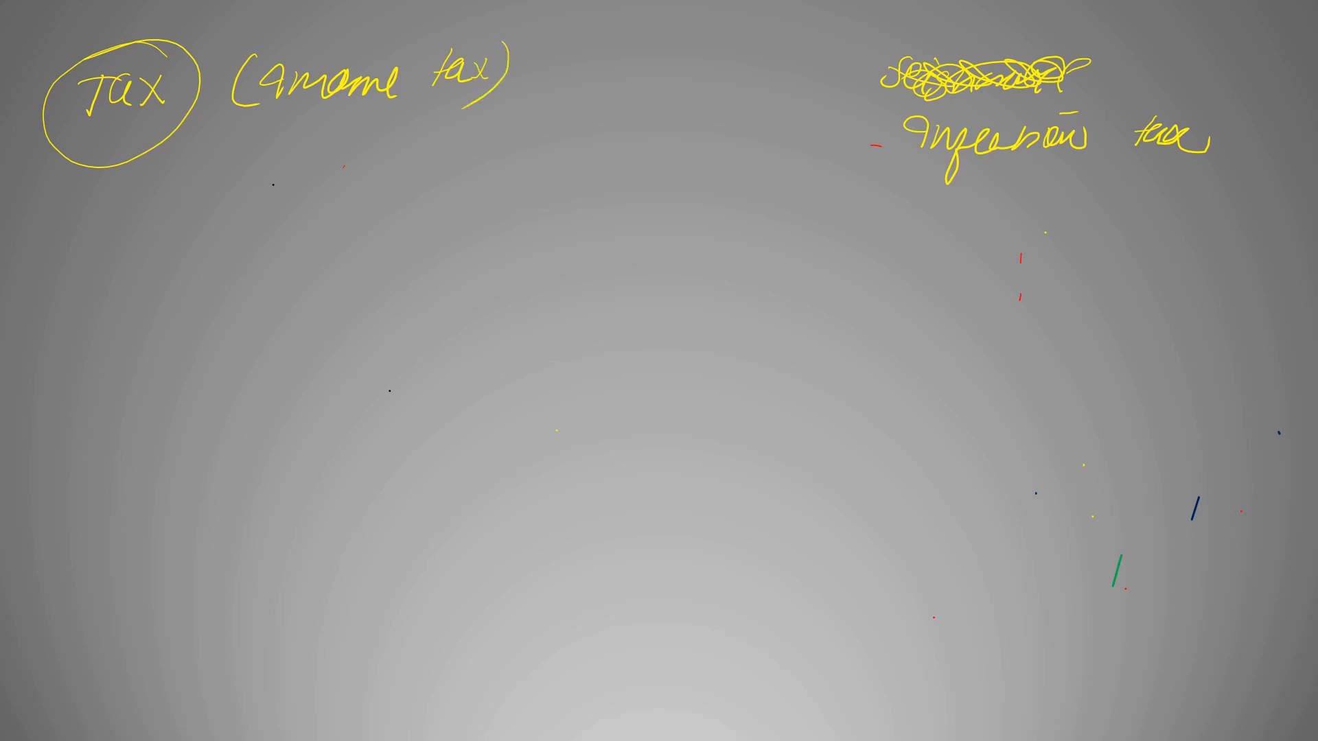
{"action": "type", "text": "Inu"}
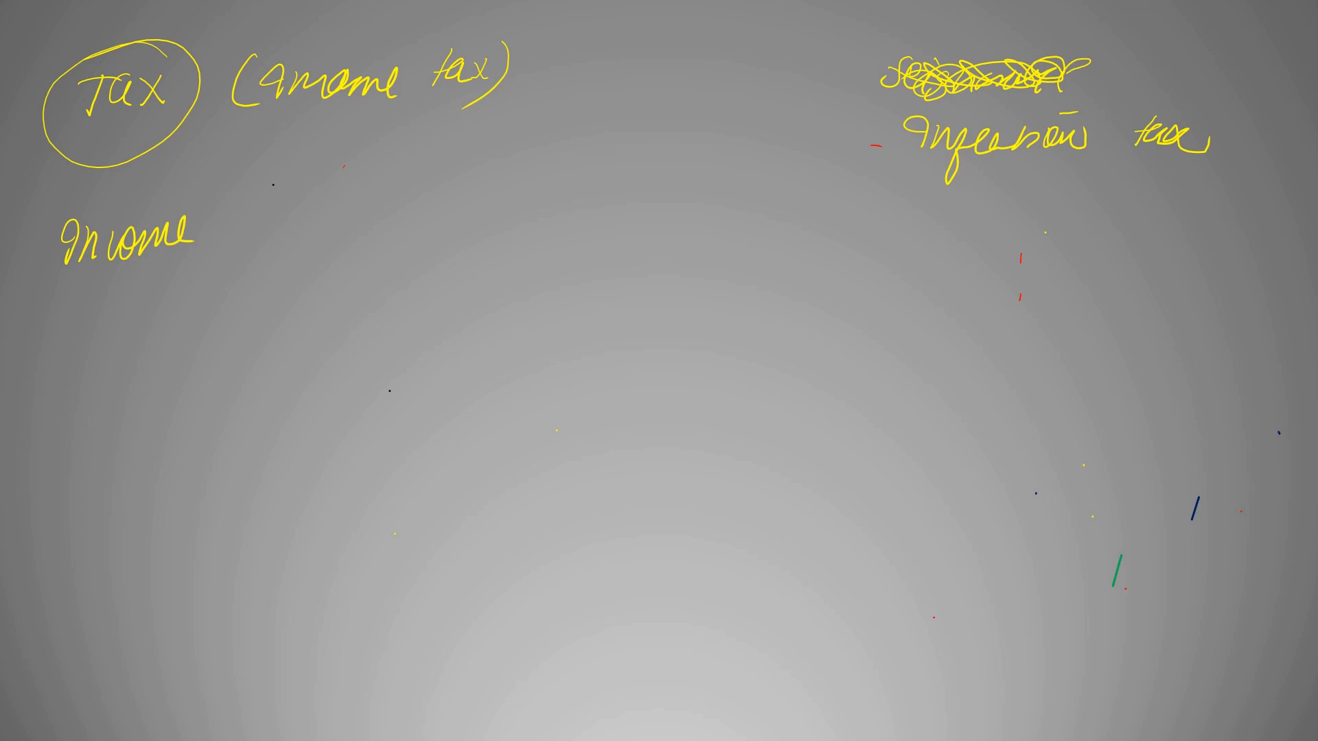
{"action": "left_click_drag", "start_coordinate": [219, 228], "coordinate": [378, 227]}
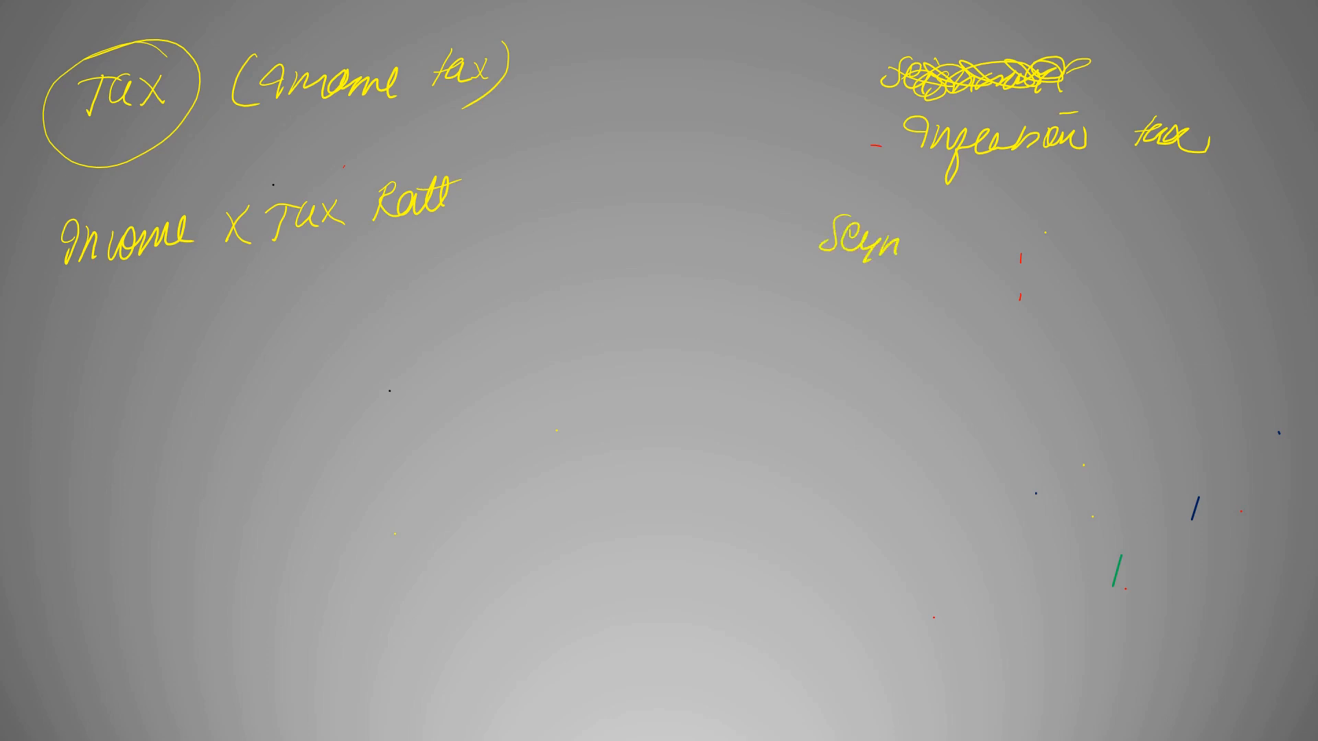
- Write seigniorage = ΔM/M × M/P = π × M/P, circle and underline it, and add the blue inflation-tax note
{"action": "left_click_drag", "start_coordinate": [903, 244], "coordinate": [970, 243]}
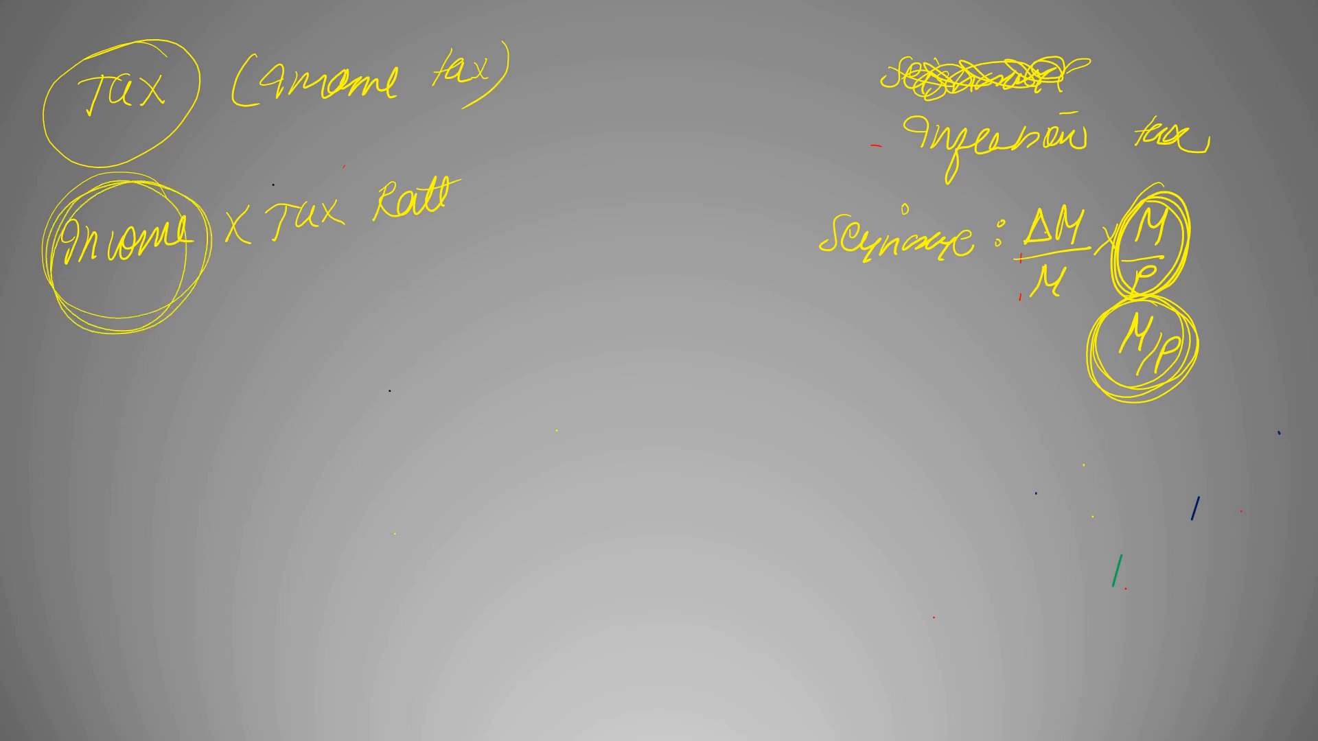
{"action": "left_click_drag", "start_coordinate": [958, 408], "coordinate": [1000, 386]}
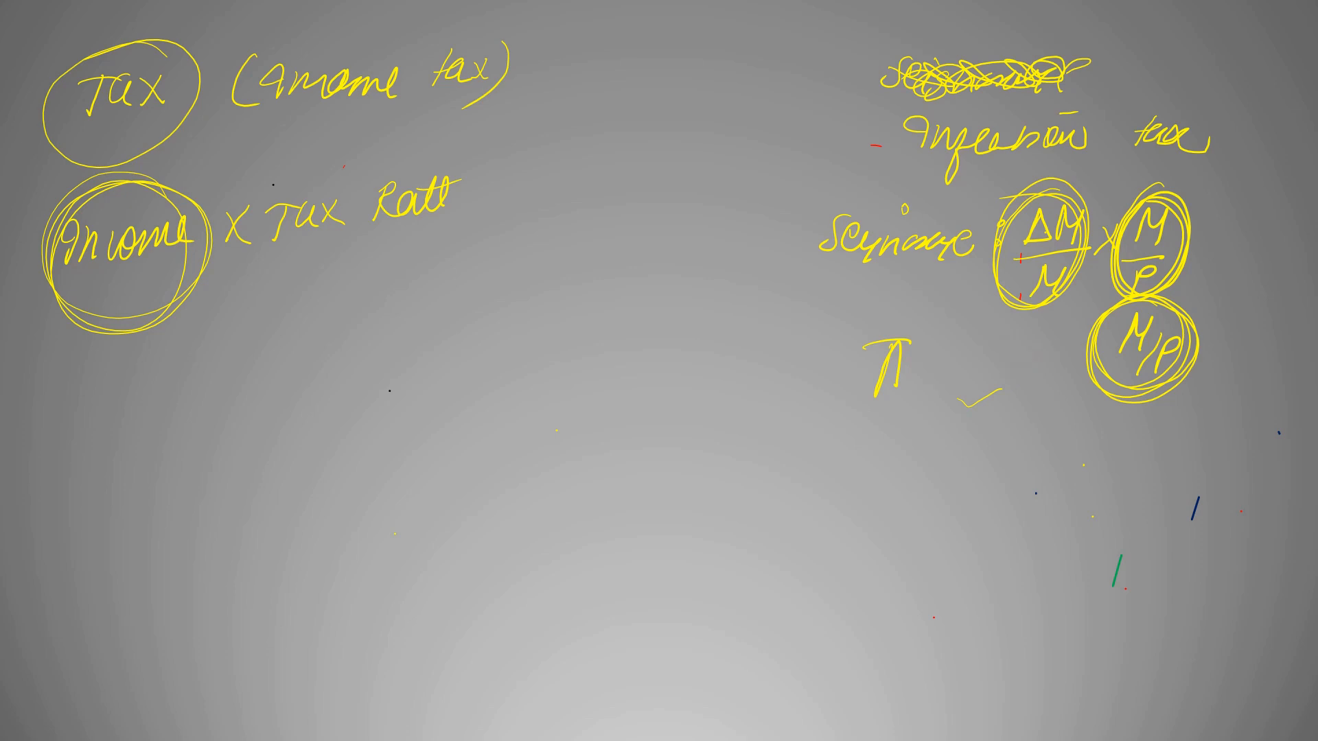
{"action": "left_click_drag", "start_coordinate": [977, 382], "coordinate": [1013, 343]}
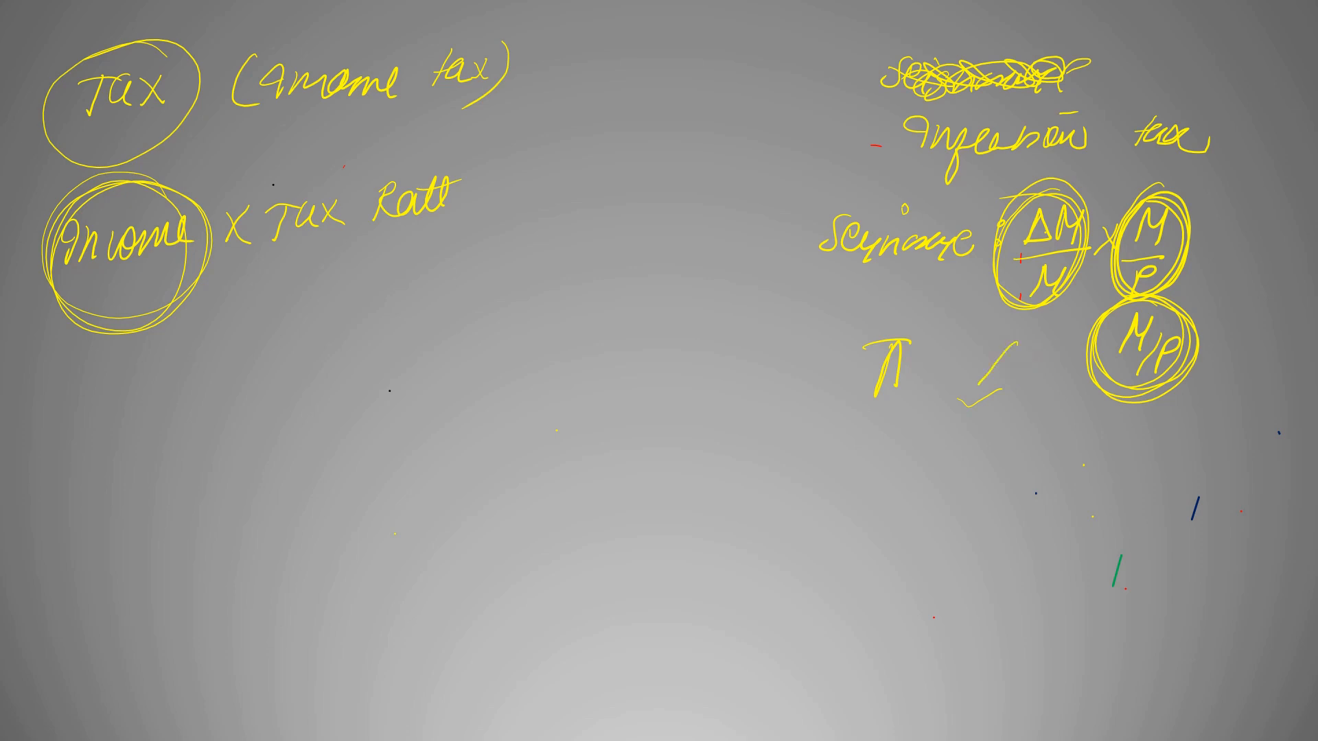
{"action": "left_click_drag", "start_coordinate": [988, 340], "coordinate": [1022, 379]}
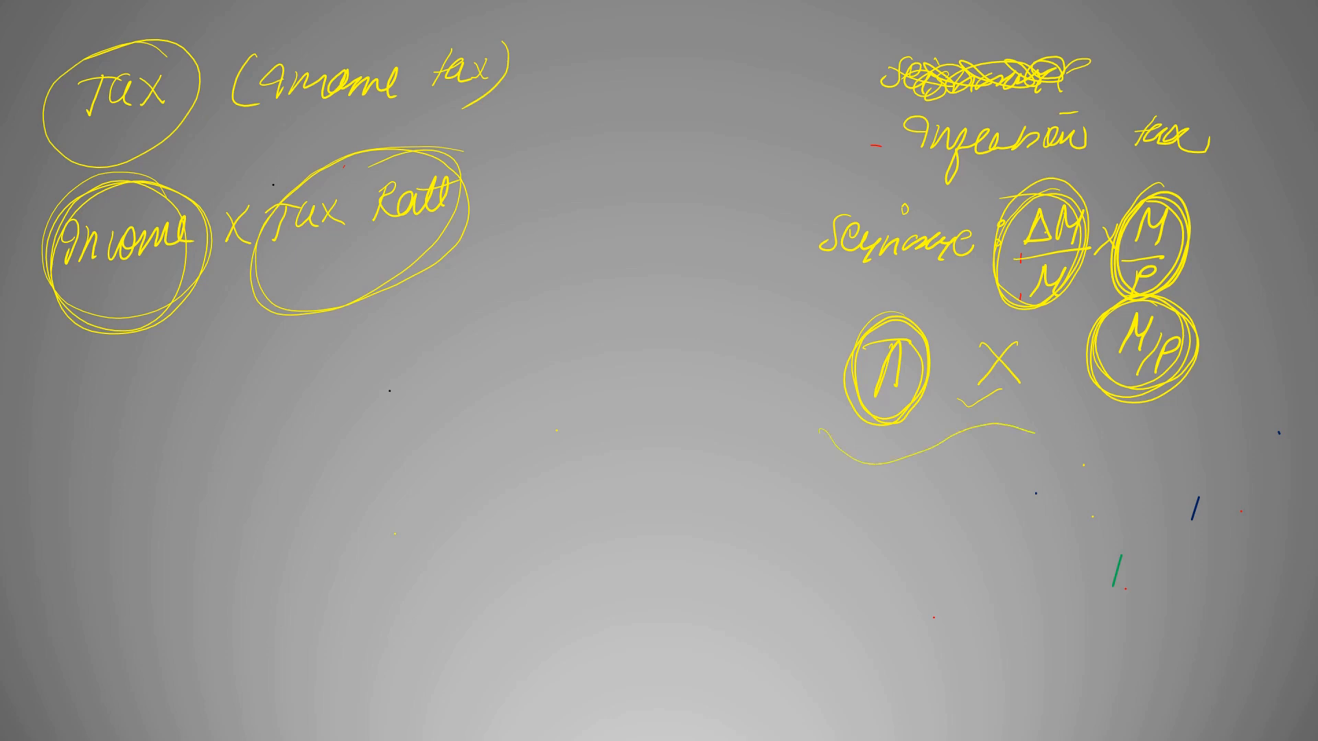
{"action": "left_click_drag", "start_coordinate": [1000, 425], "coordinate": [1215, 409]}
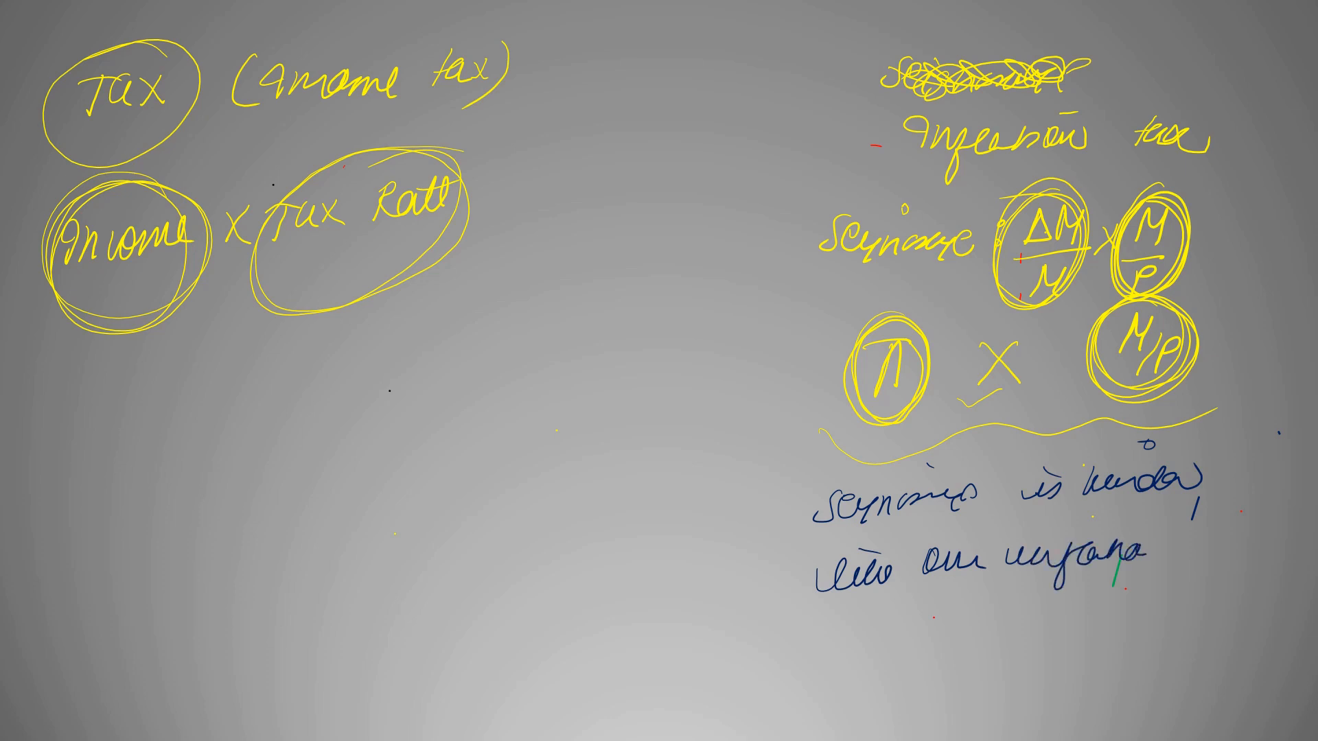
- Finish the word tax, tick the circled π, and write 'when M' below the income-tax formula
{"action": "type", "text": "tha"}
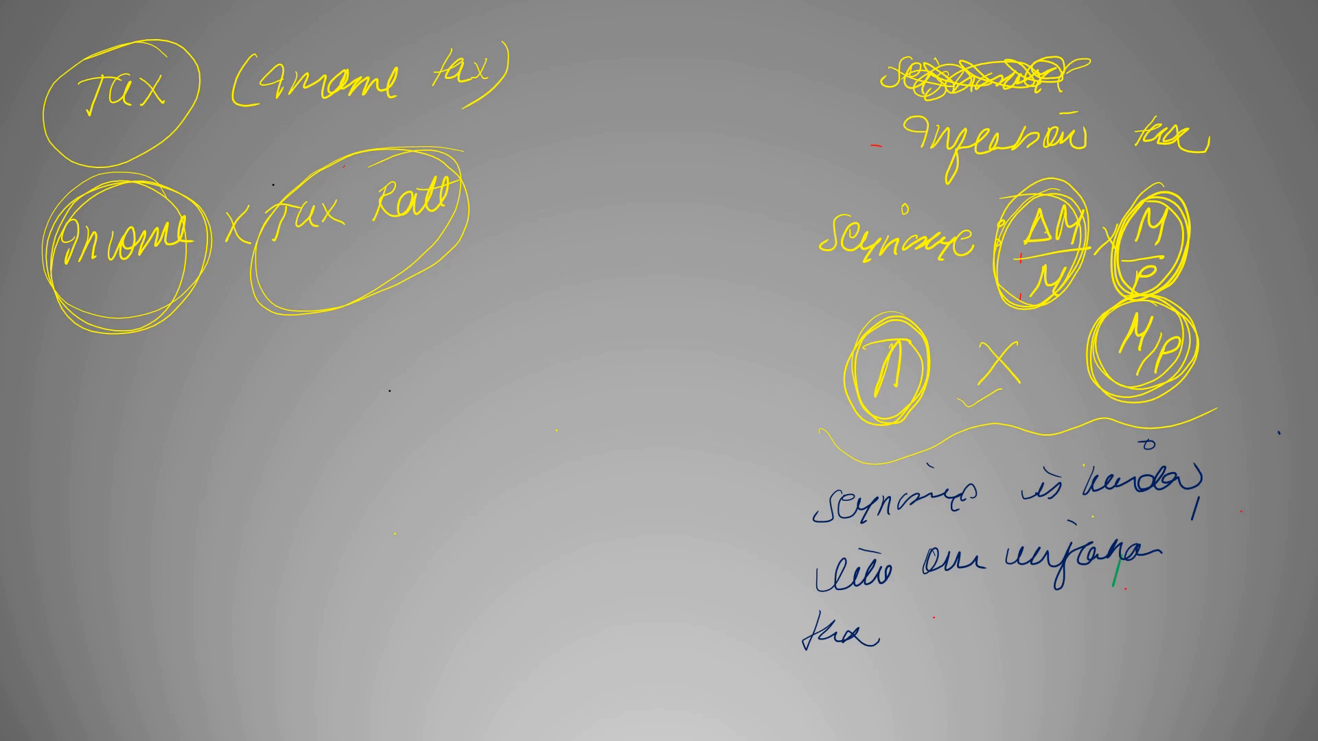
{"action": "left_click_drag", "start_coordinate": [811, 345], "coordinate": [892, 298]}
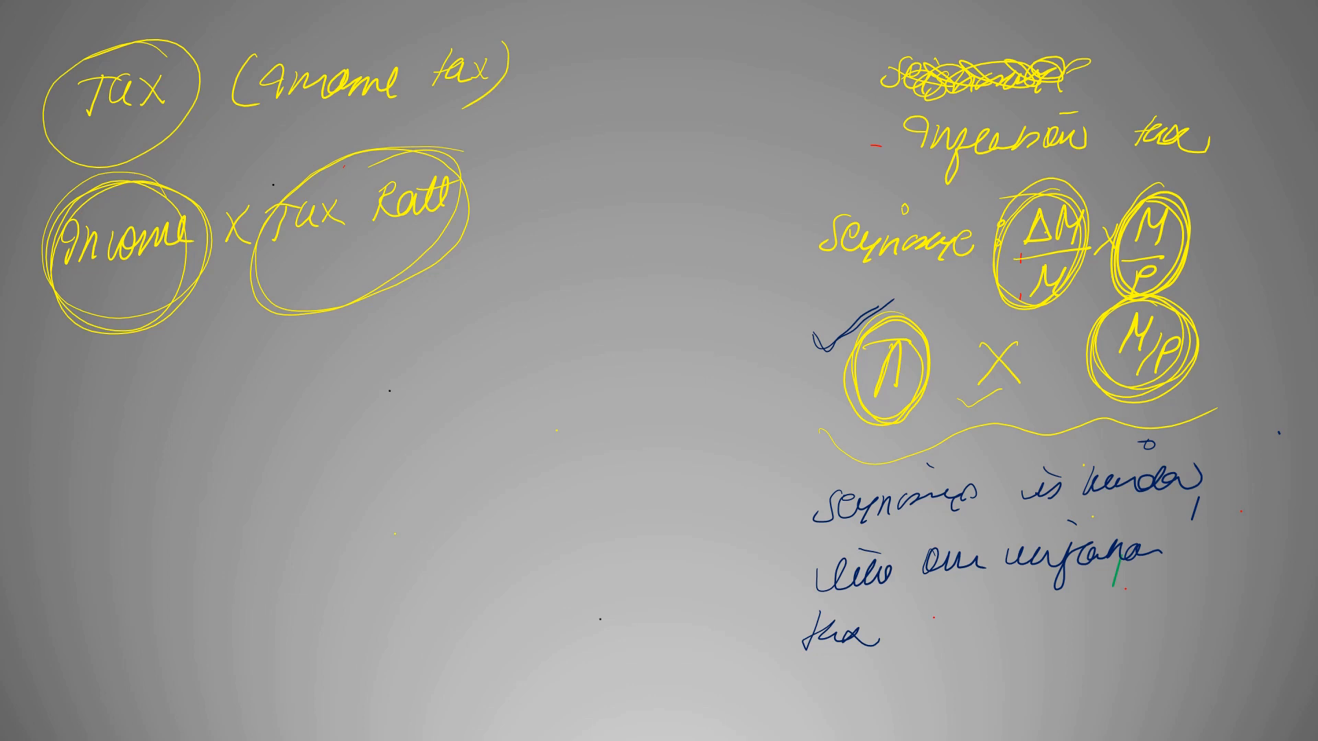
{"action": "left_click_drag", "start_coordinate": [206, 428], "coordinate": [240, 471]}
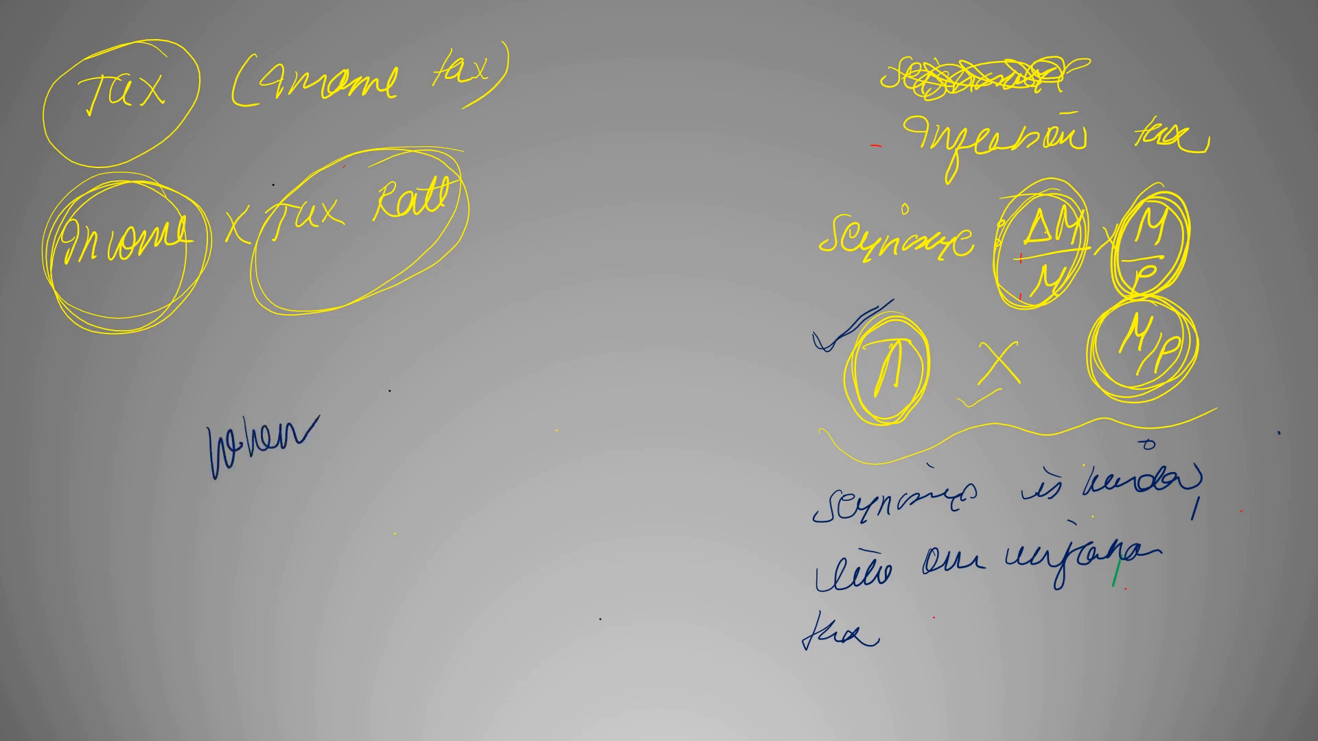
{"action": "type", "text": "M"}
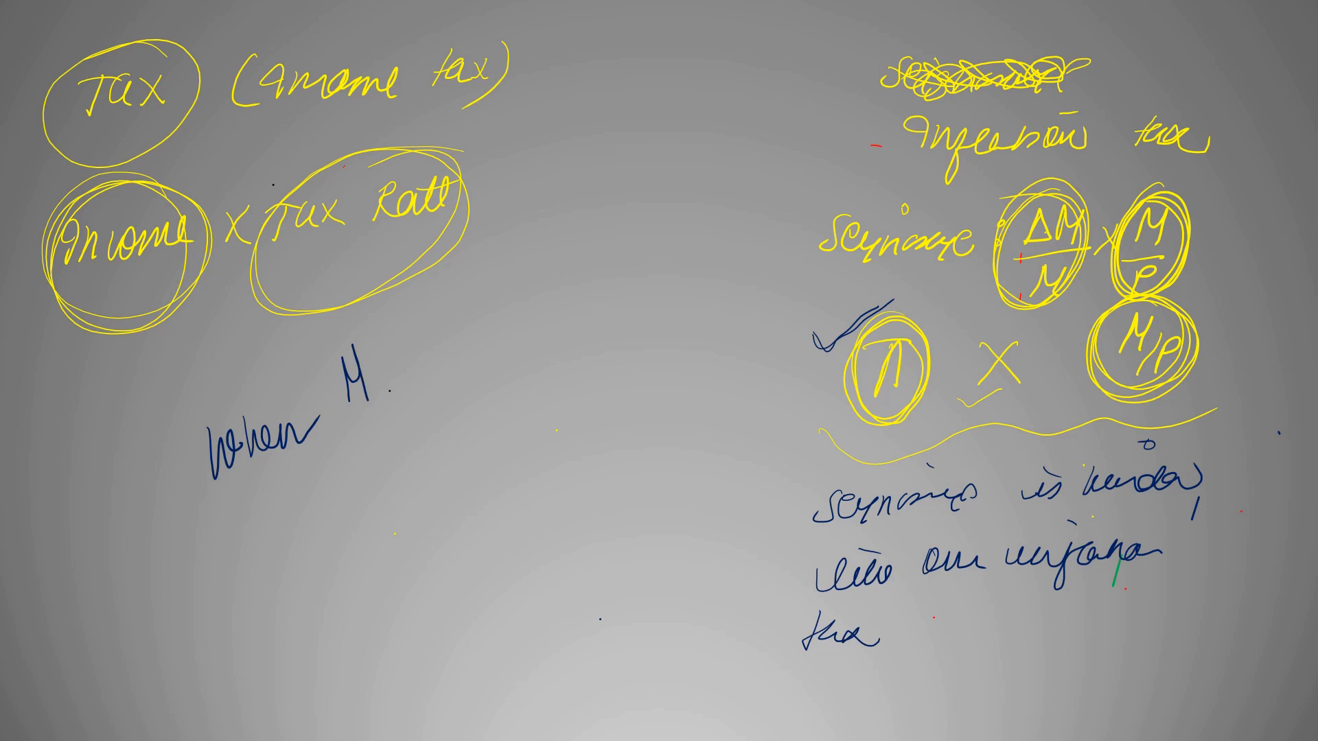